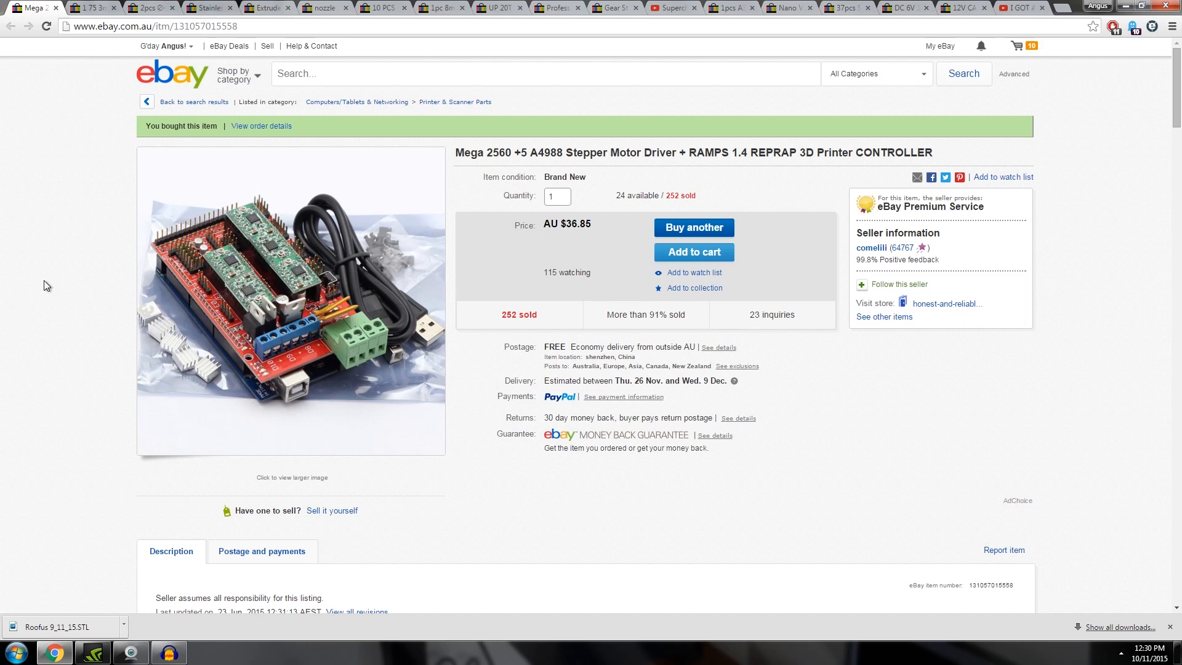
{"action": "mouse_move", "coordinate": [312, 105]}
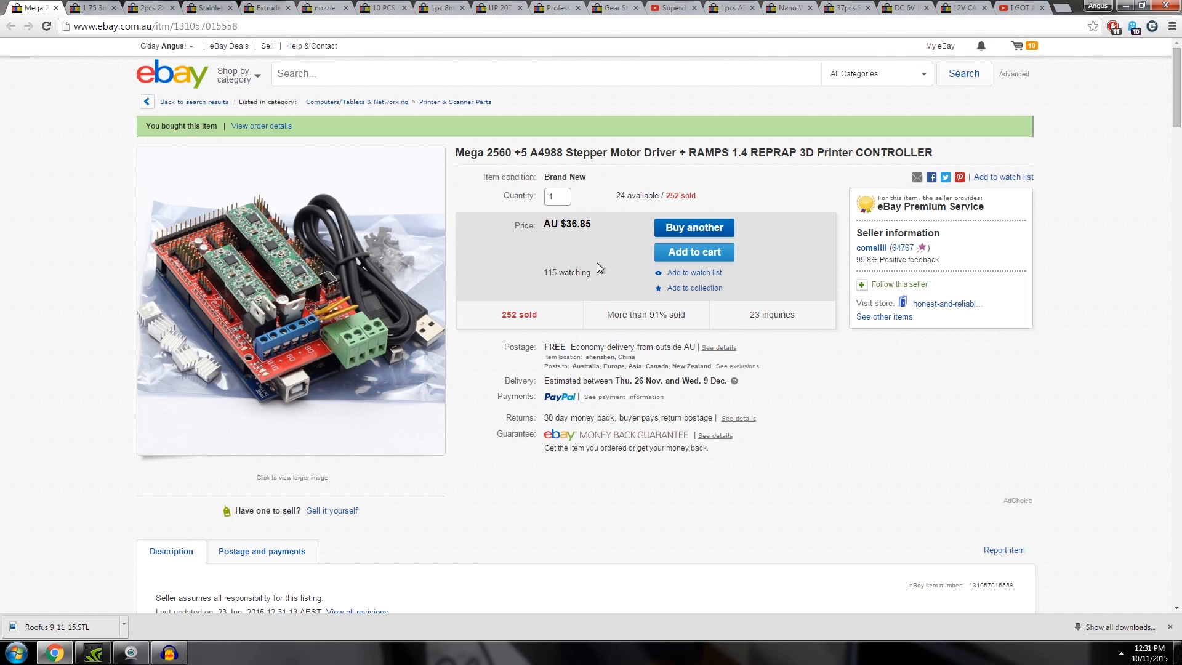
{"action": "mouse_move", "coordinate": [166, 332]}
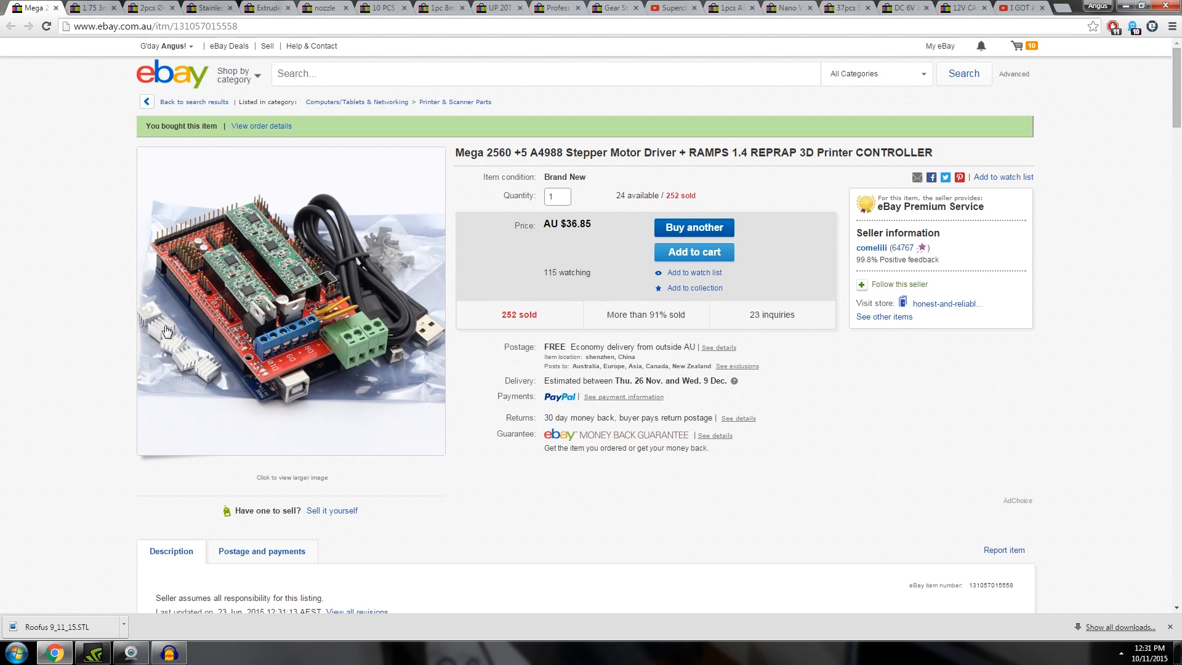
{"action": "mouse_move", "coordinate": [232, 308]}
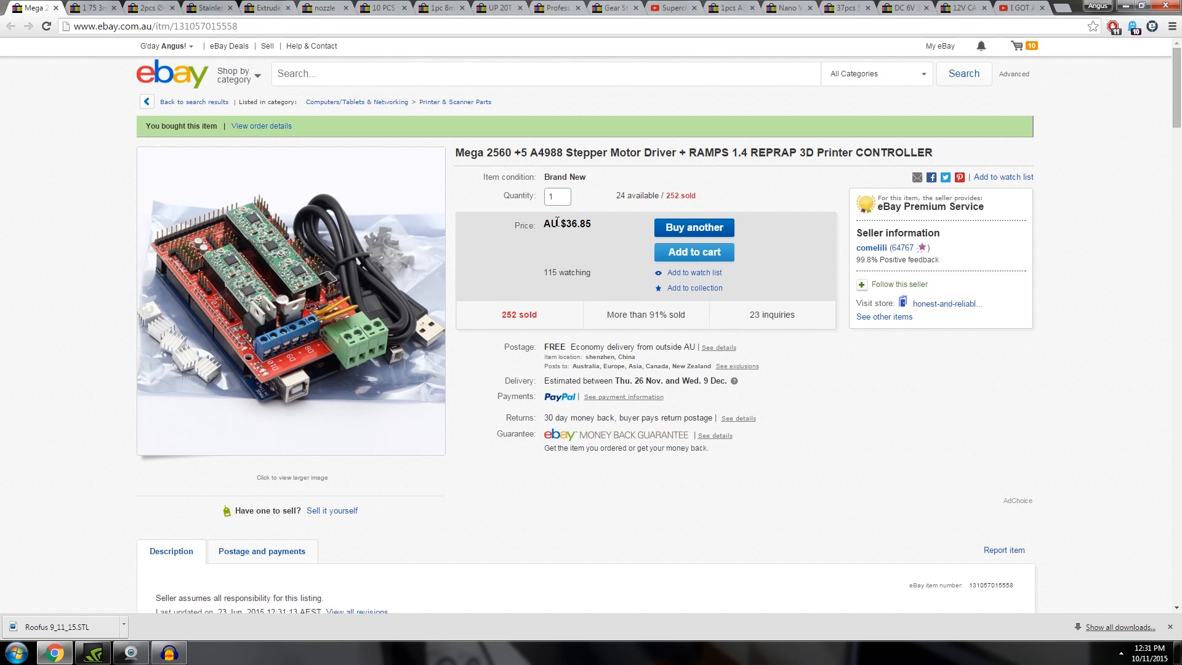
{"action": "mouse_move", "coordinate": [35, 268]}
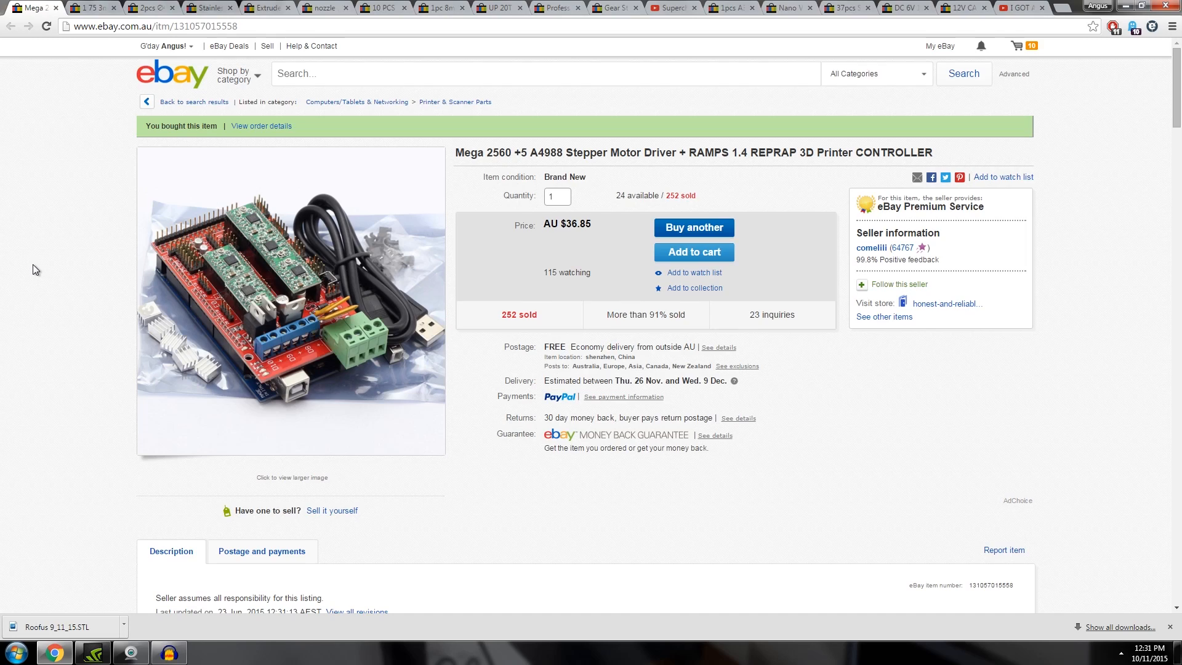
- Show the 1.75/3mm all-metal J-head hotend listing with its product photos
{"action": "left_click", "coordinate": [86, 8]}
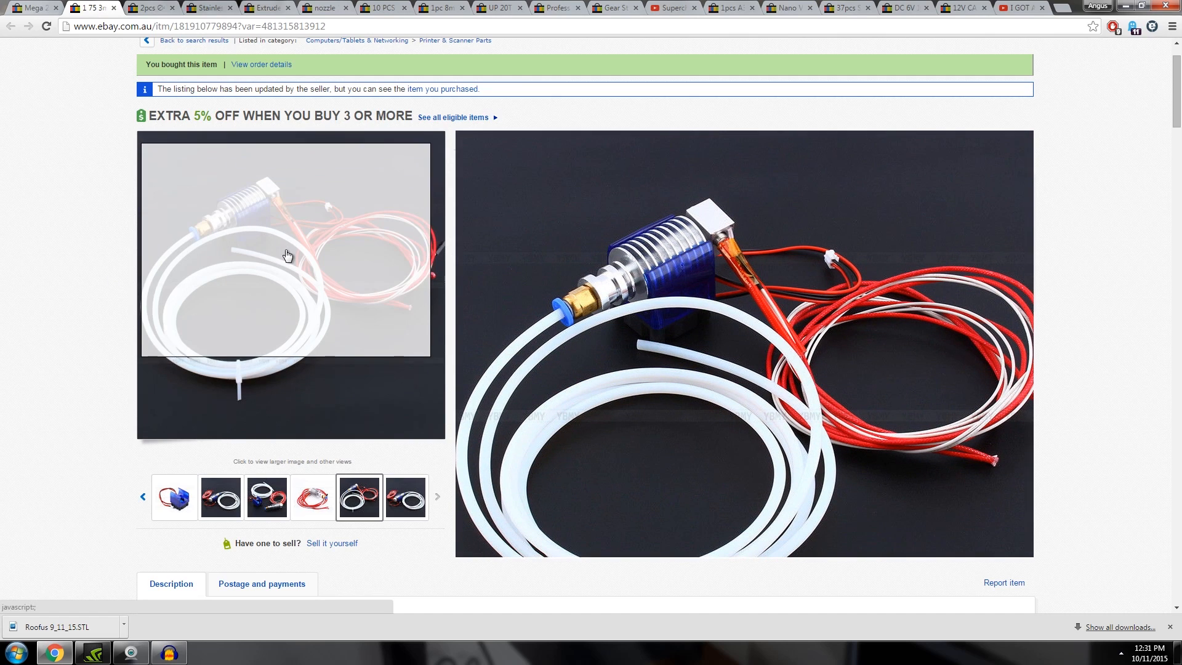
{"action": "mouse_move", "coordinate": [233, 178]}
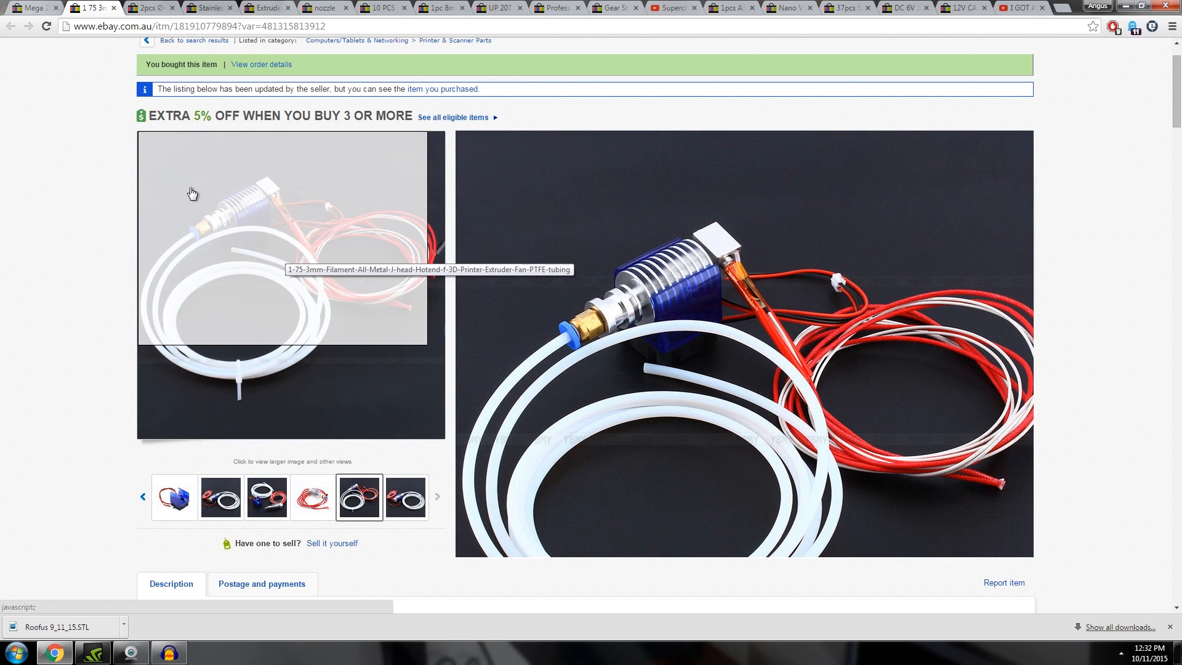
{"action": "mouse_move", "coordinate": [322, 226]}
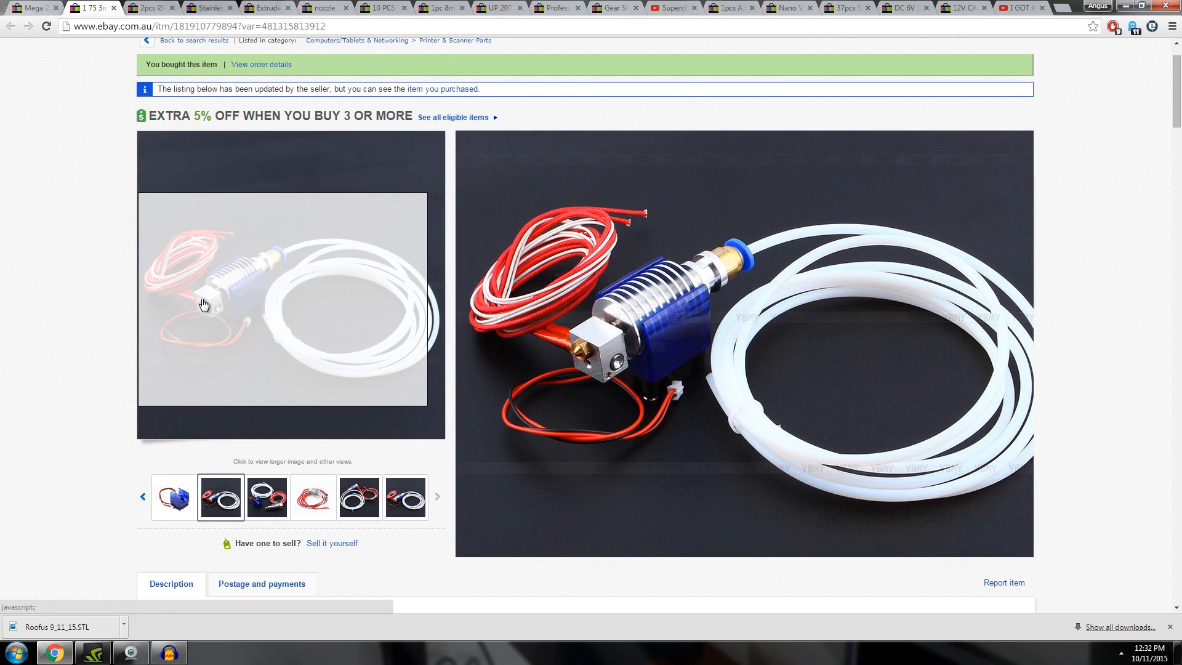
{"action": "mouse_move", "coordinate": [202, 303]}
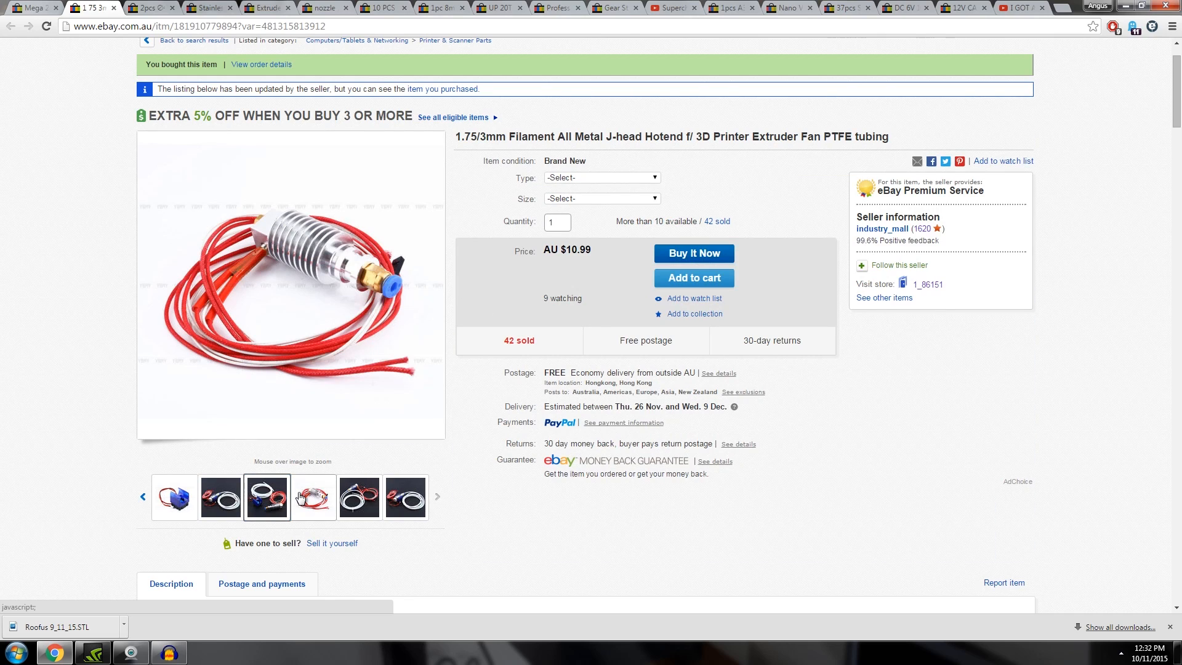
- Show the PC4-M6 push connector listing and scroll down the extruder drive gear listing
{"action": "left_click", "coordinate": [149, 7]}
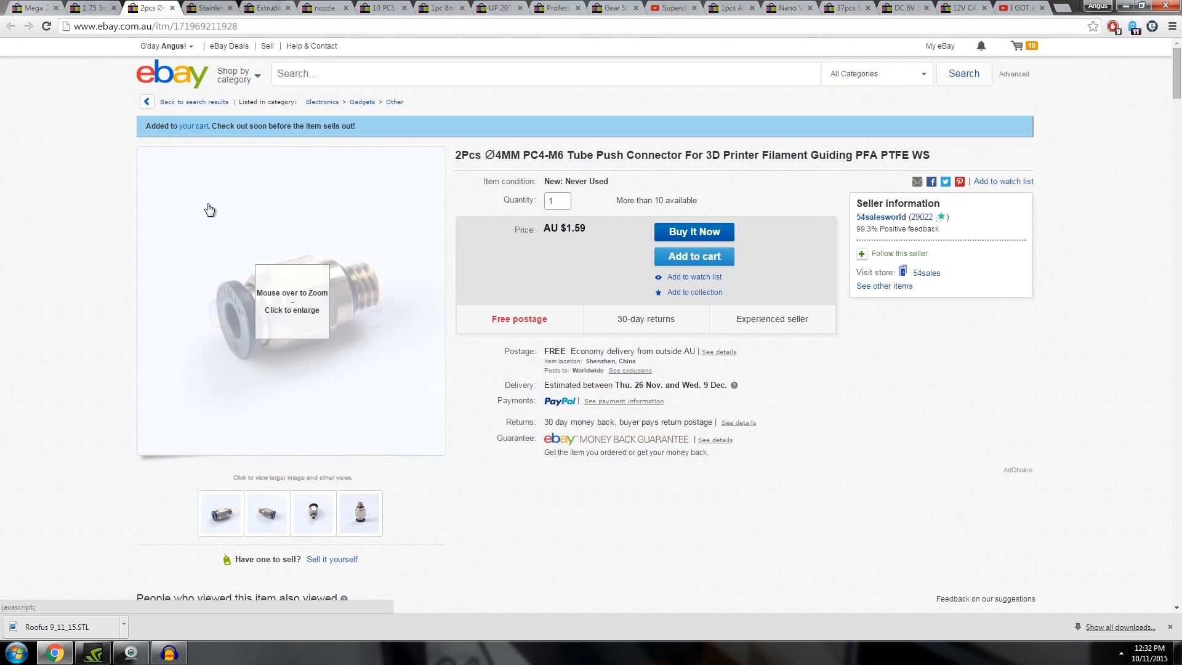
{"action": "mouse_move", "coordinate": [286, 332]}
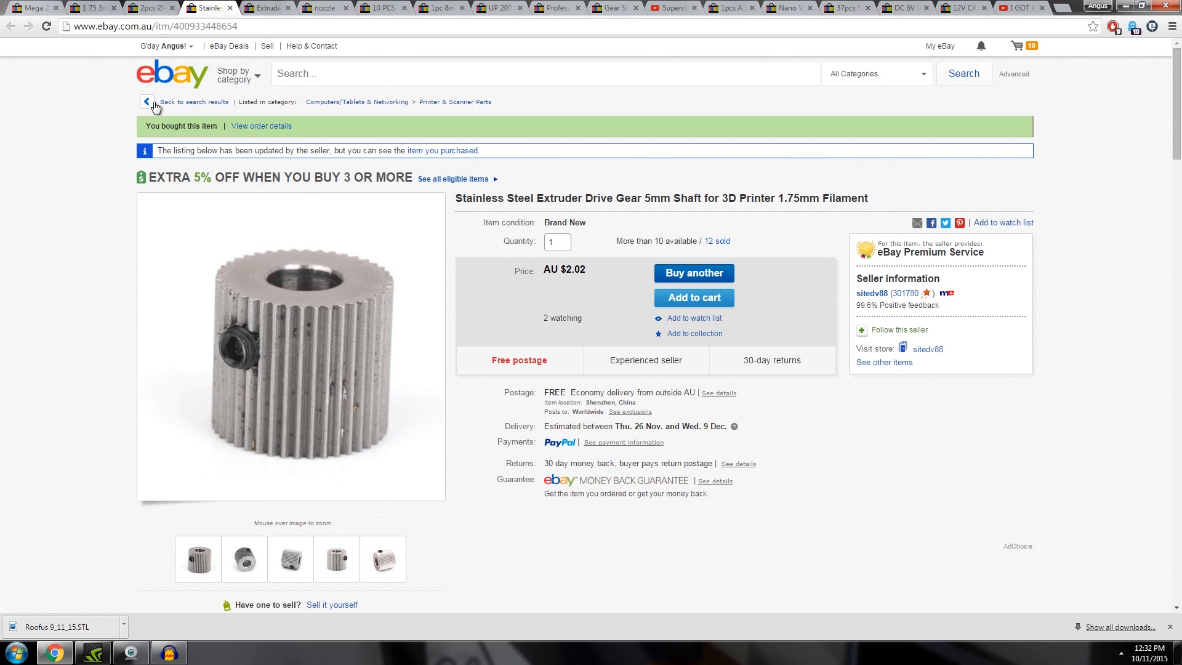
{"action": "scroll", "scroll_direction": "down", "scroll_amount": 3}
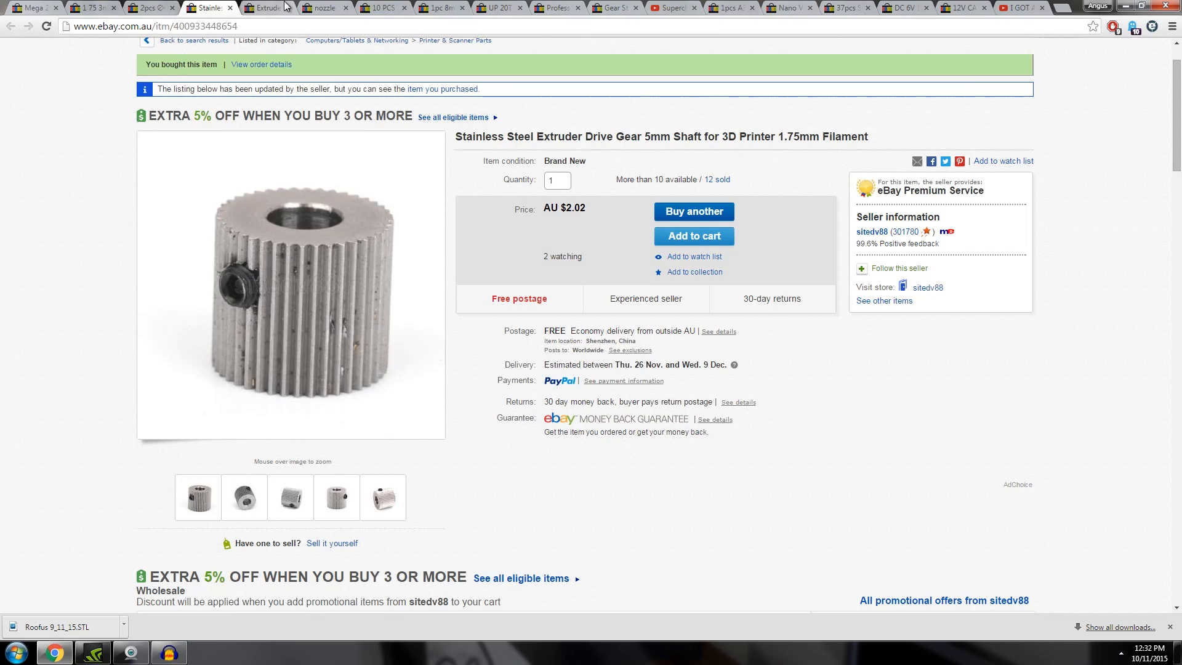
- Browse the nozzle and heater block kit photos, the heater block close-up, then the full kit photo
{"action": "left_click", "coordinate": [265, 7]}
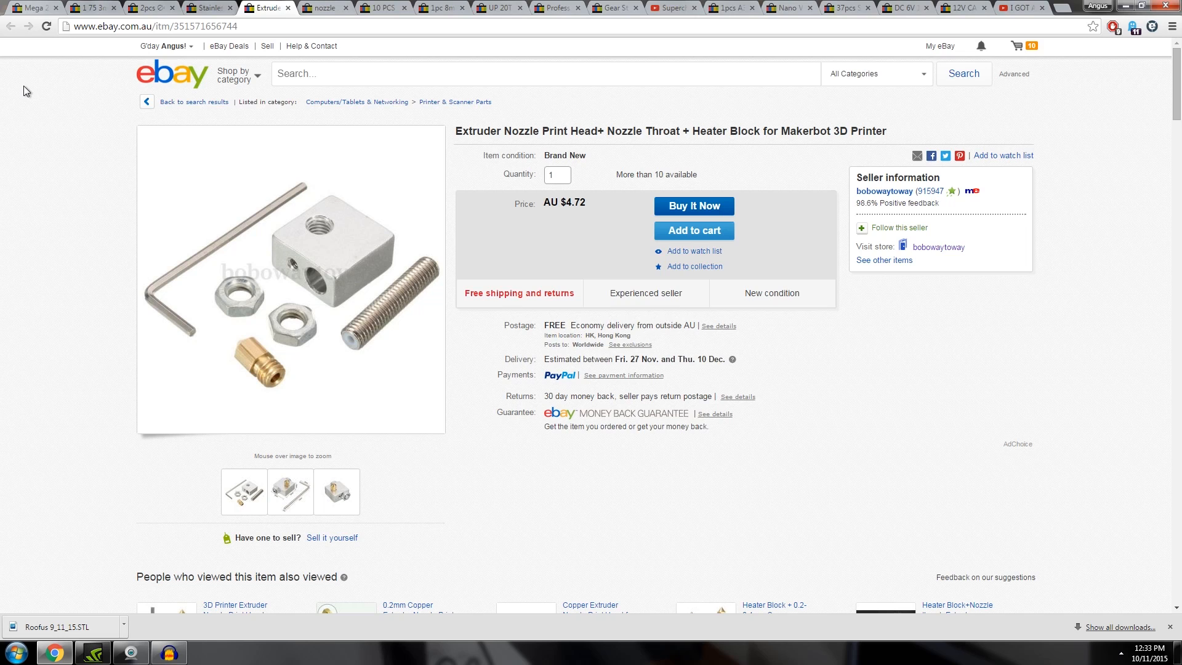
{"action": "mouse_move", "coordinate": [294, 327]}
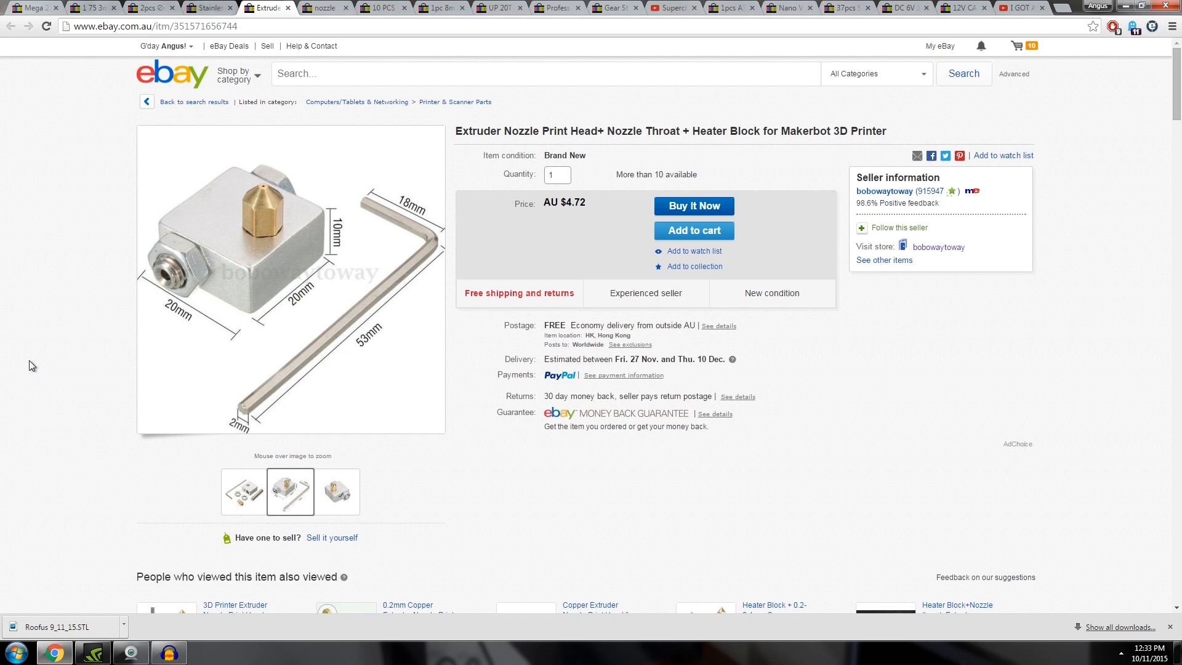
{"action": "left_click", "coordinate": [337, 492]}
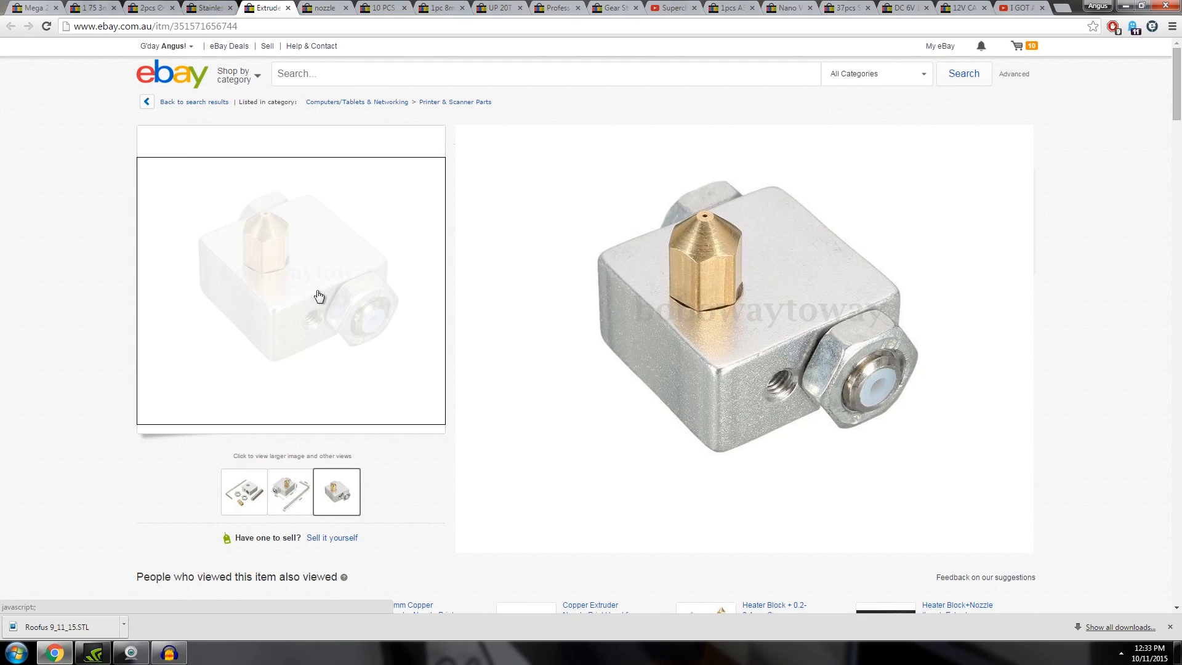
{"action": "left_click", "coordinate": [243, 491]}
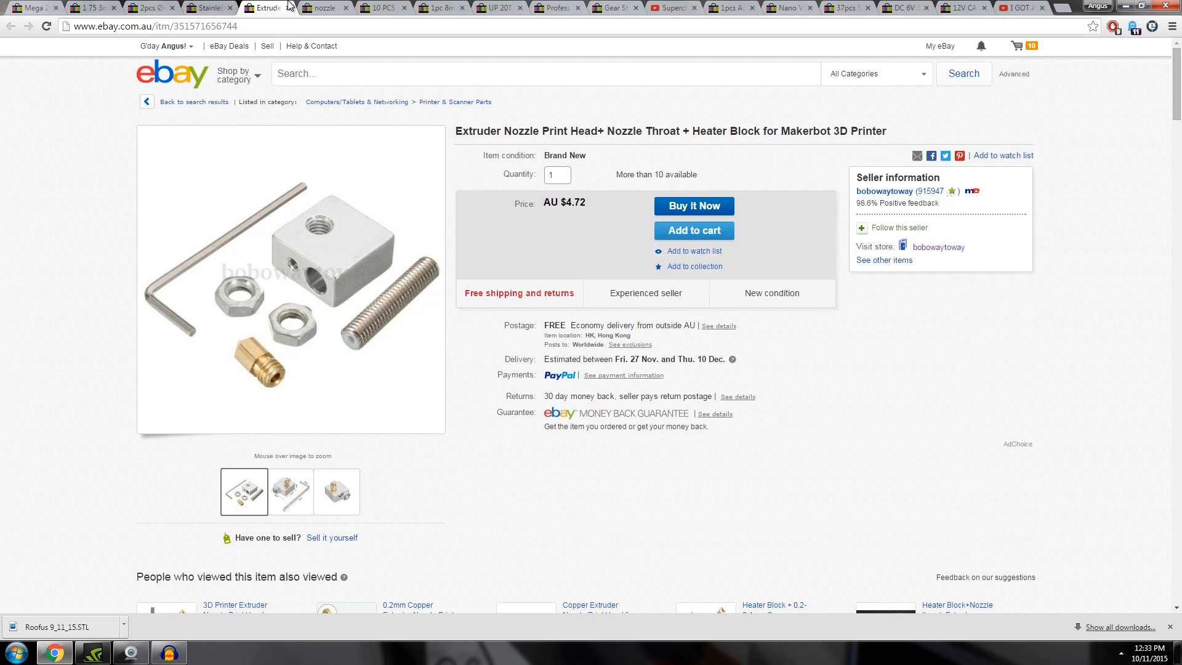
- Scroll through the cheapest nozzle search results, then show the 0.4mm PCB micro drill bits listing
{"action": "left_click", "coordinate": [326, 7]}
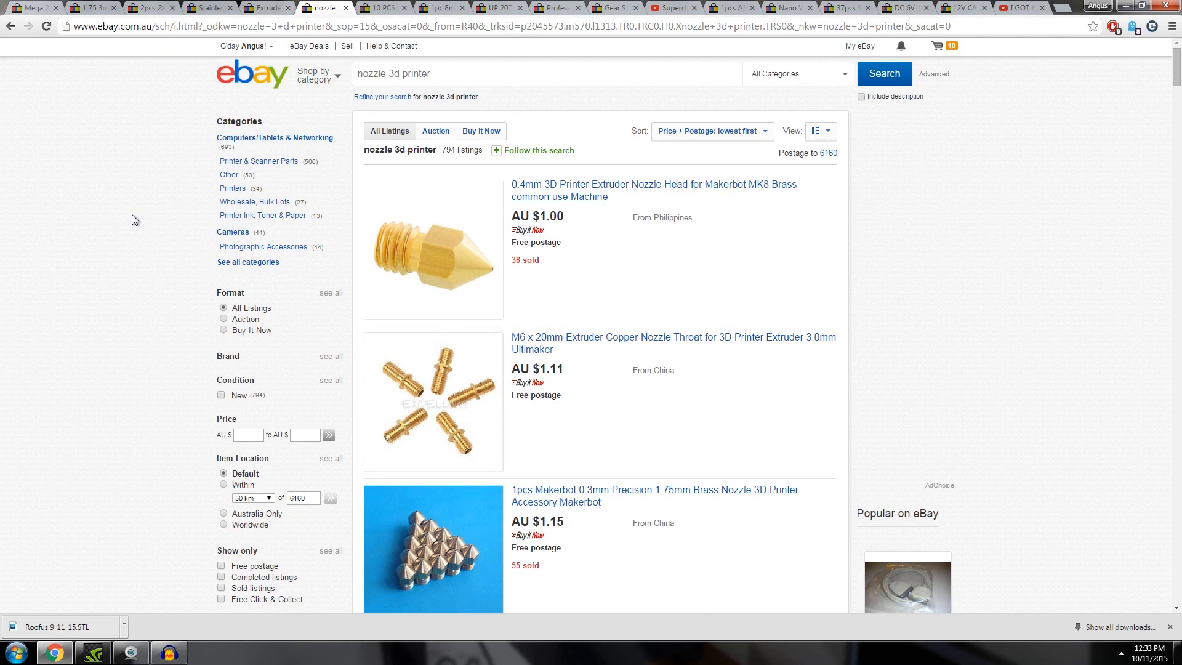
{"action": "mouse_move", "coordinate": [1134, 146]}
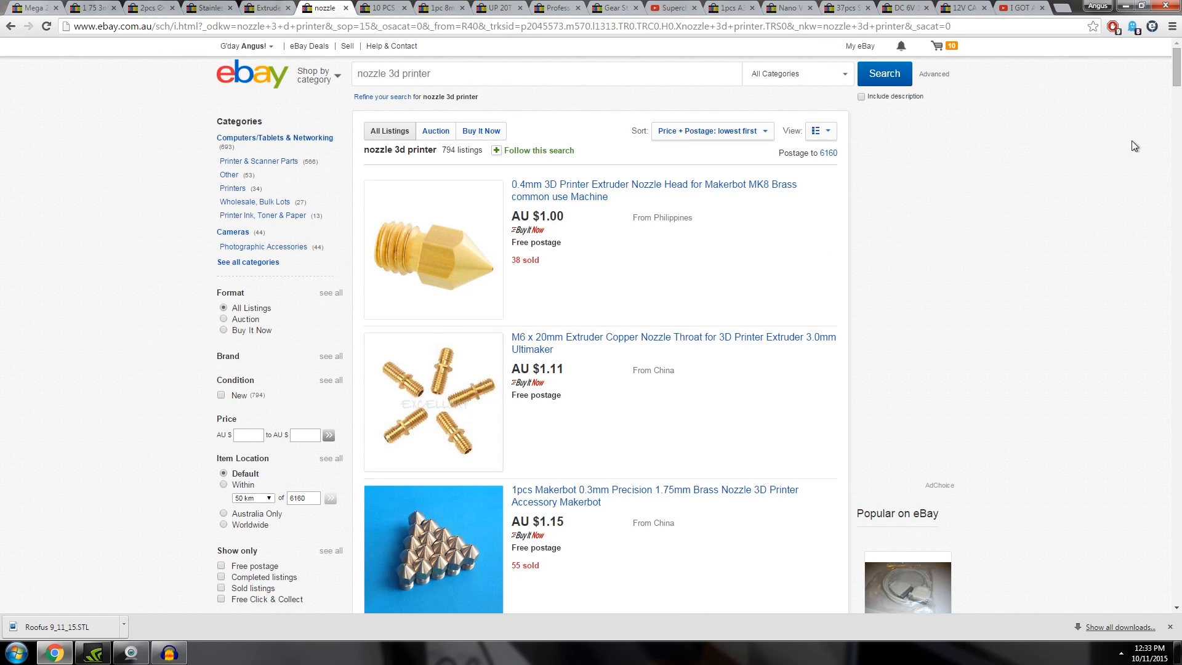
{"action": "scroll", "scroll_direction": "down", "scroll_amount": 3}
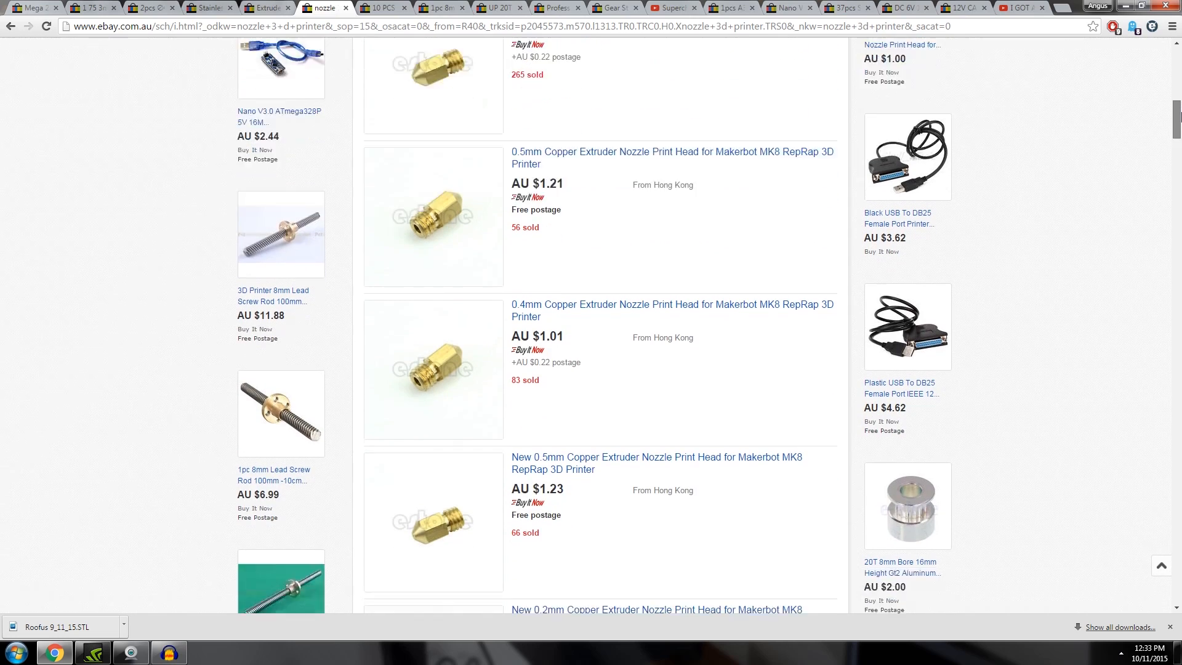
{"action": "scroll", "scroll_direction": "down", "scroll_amount": 3}
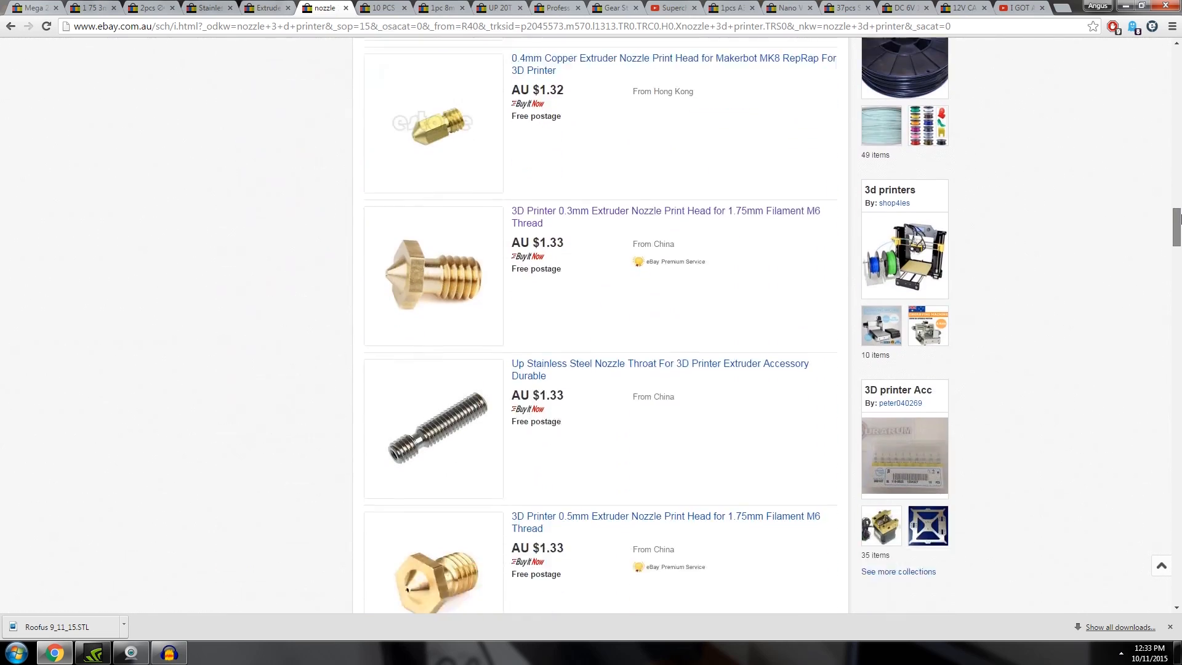
{"action": "scroll", "scroll_direction": "down", "scroll_amount": 3}
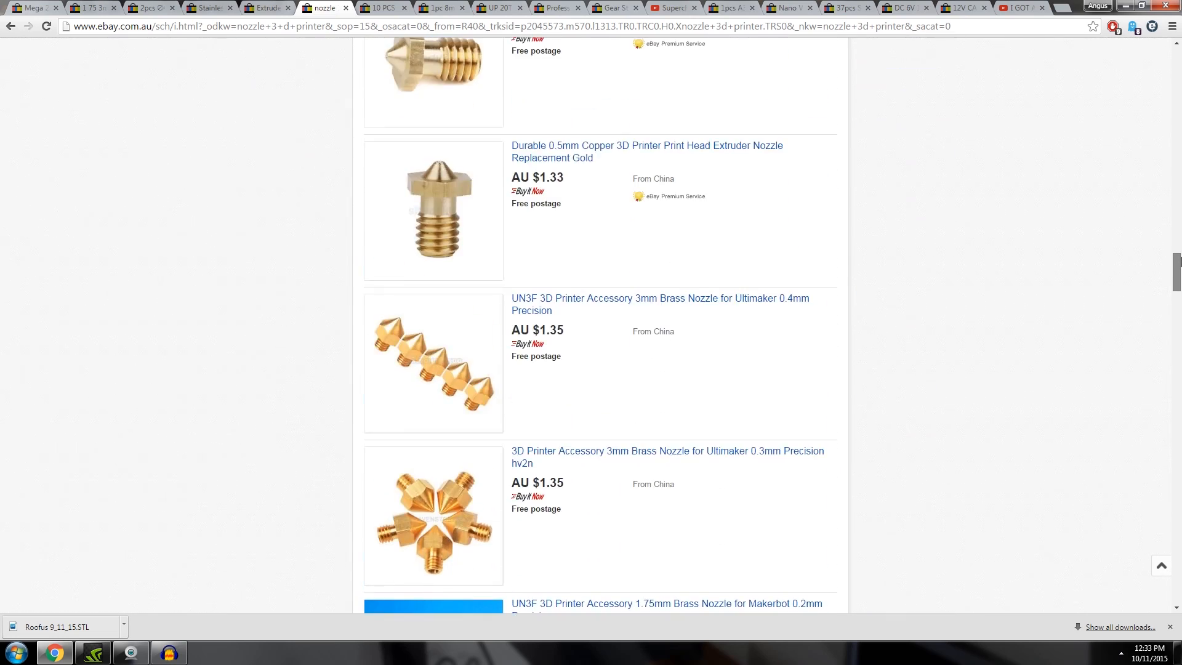
{"action": "scroll", "scroll_direction": "down", "scroll_amount": 3}
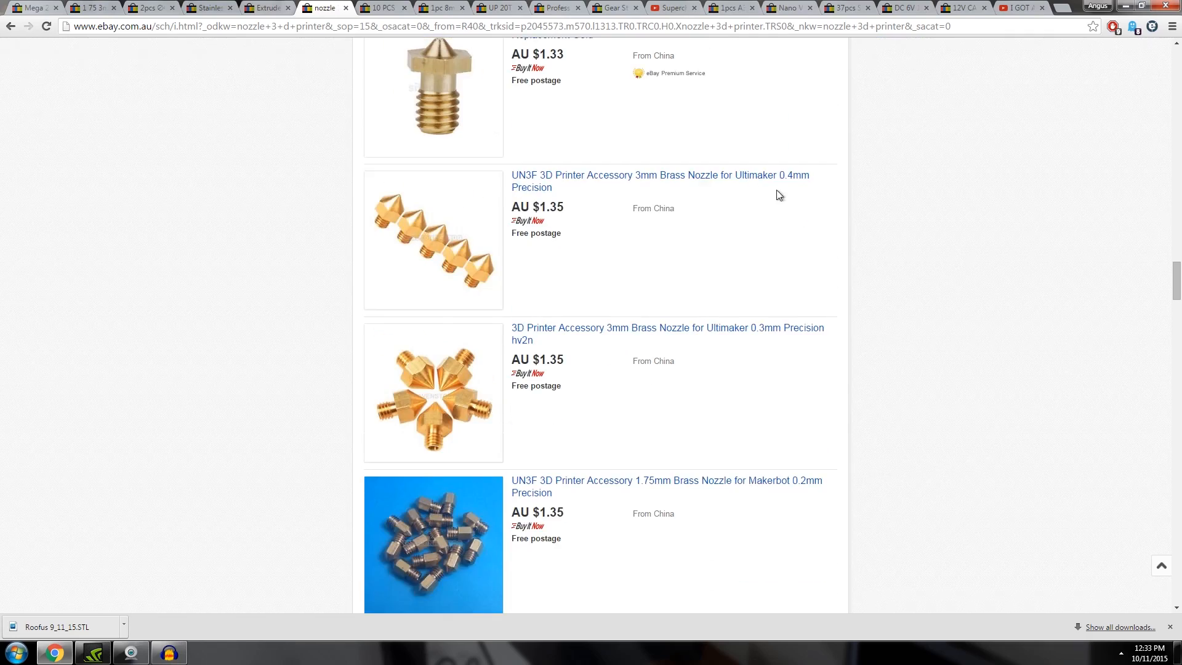
{"action": "scroll", "scroll_direction": "down", "scroll_amount": 3}
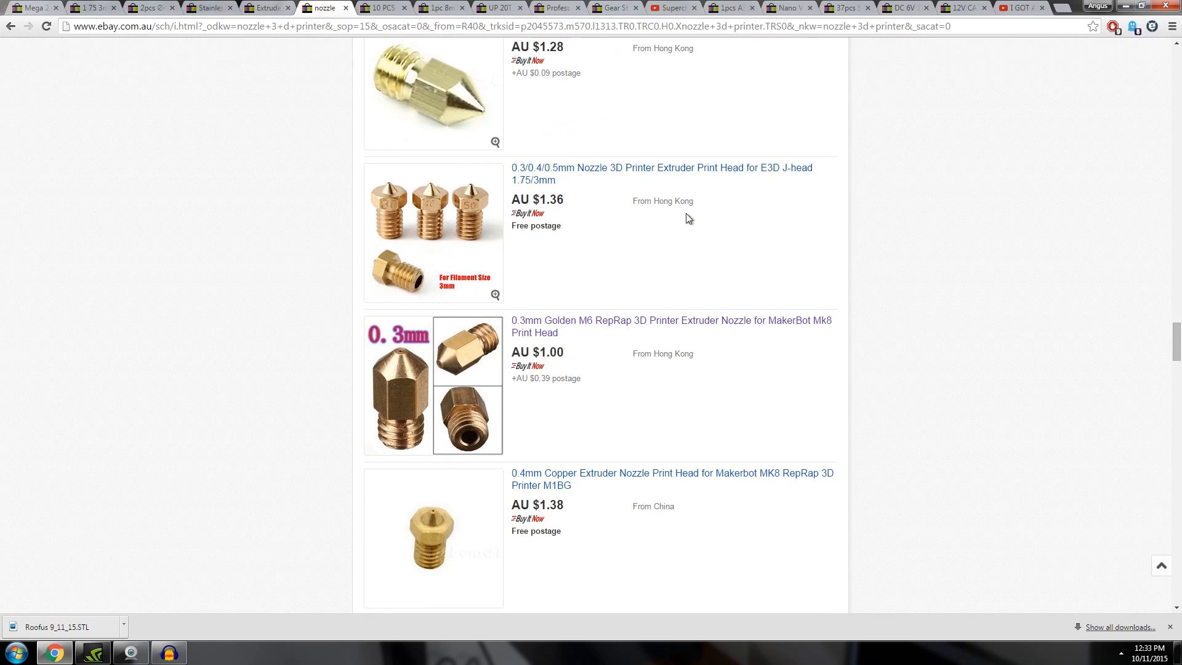
{"action": "left_click", "coordinate": [383, 7]}
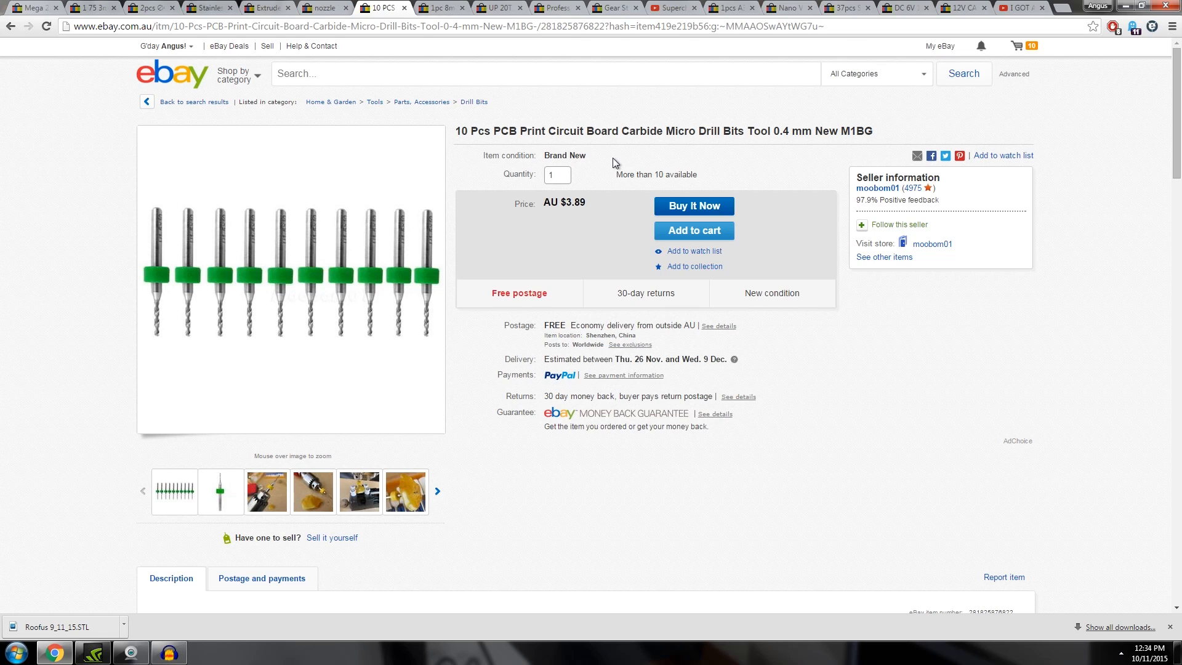
{"action": "mouse_move", "coordinate": [455, 138]}
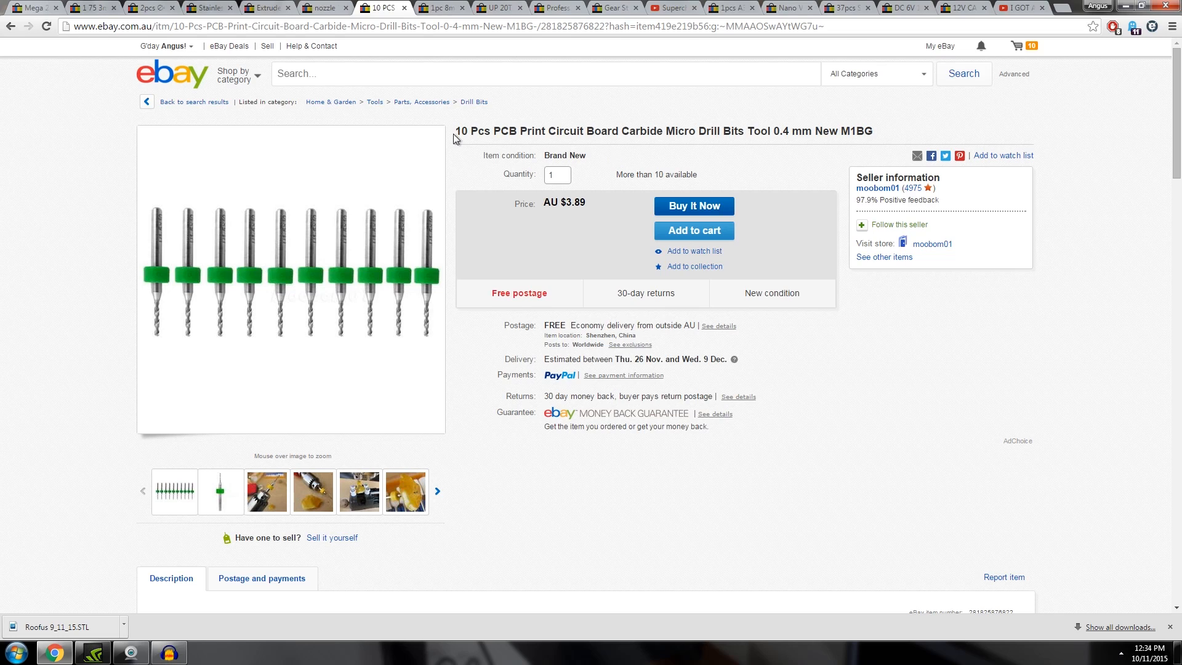
- Browse the CNC store's Round Shaft category, then show the 20-tooth GT2 pulley listing
{"action": "left_click", "coordinate": [441, 8]}
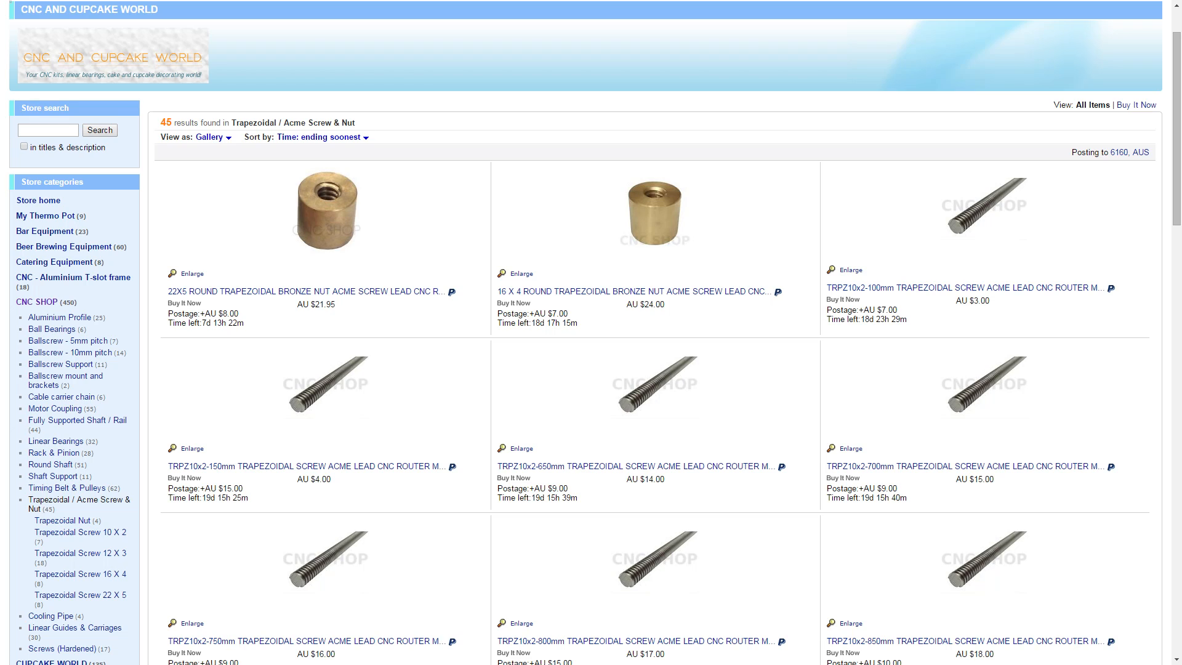
{"action": "left_click", "coordinate": [49, 466]}
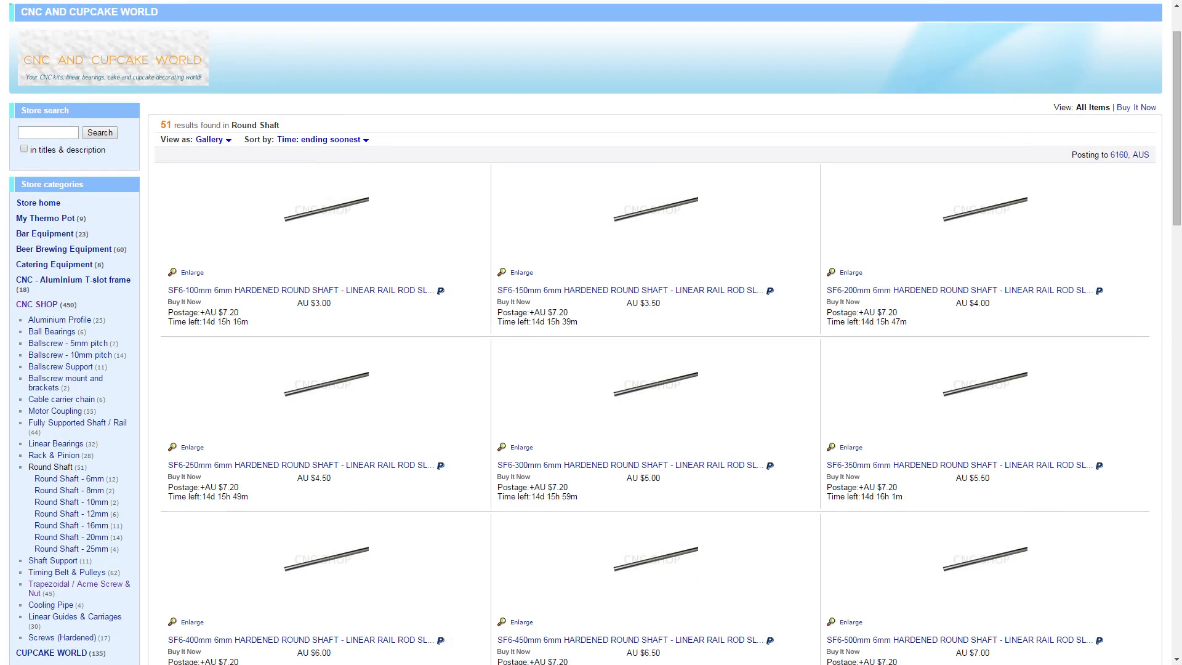
{"action": "left_click", "coordinate": [73, 280]}
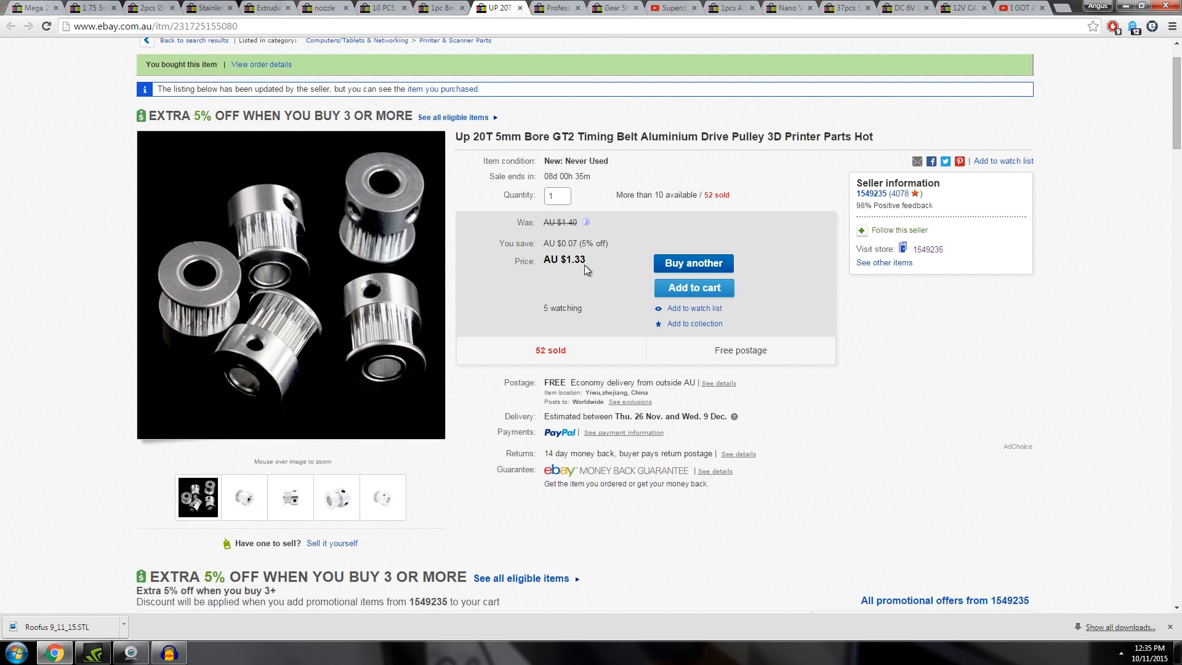
- Show the AU $2.12 GT2 timing belt listing, then the gear stepper motor listing
{"action": "left_click", "coordinate": [557, 7]}
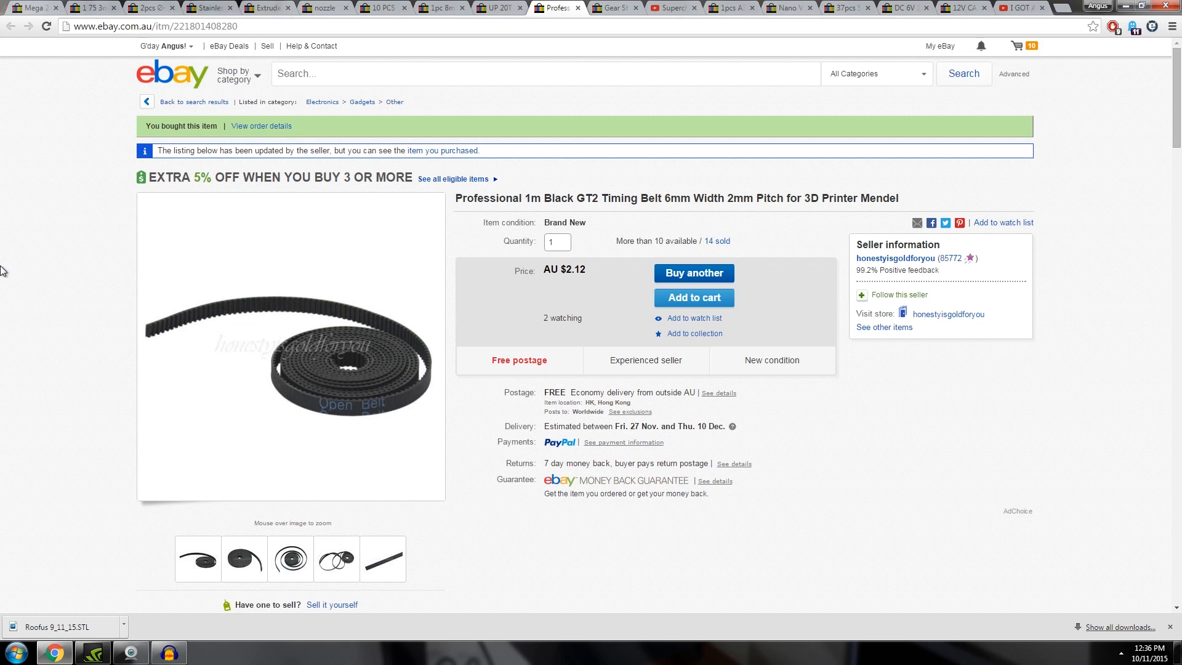
{"action": "left_click", "coordinate": [611, 8]}
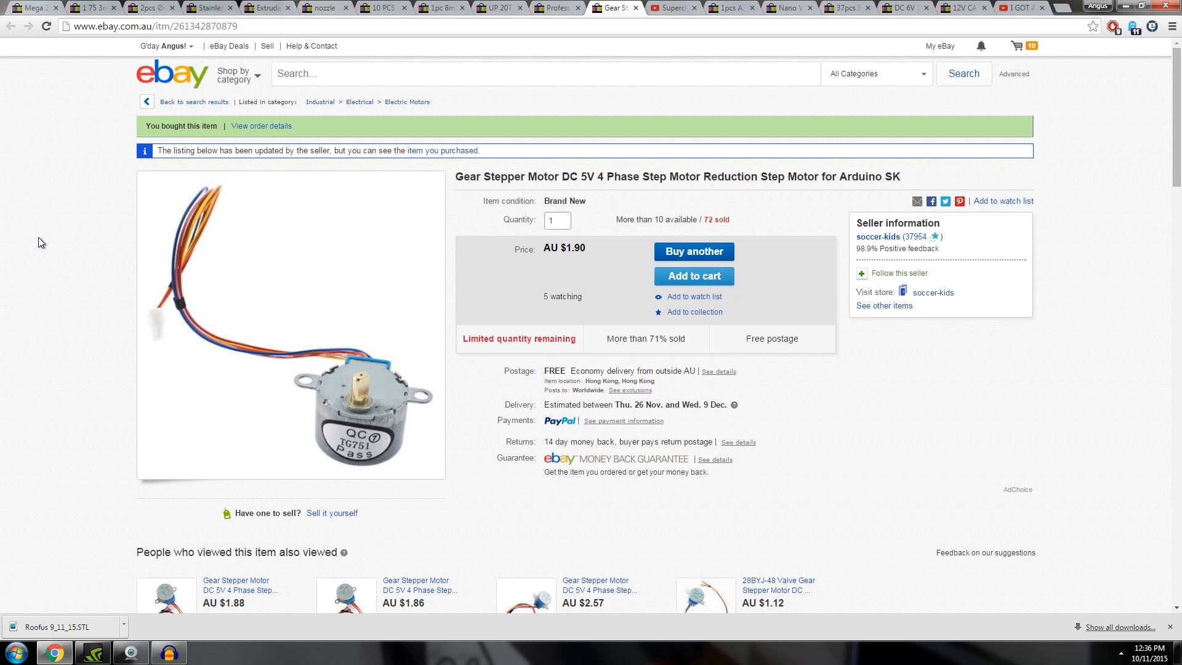
- Switch from the AU $1.90 gear stepper motor listing to the stepper motor hack video
{"action": "left_click", "coordinate": [671, 8]}
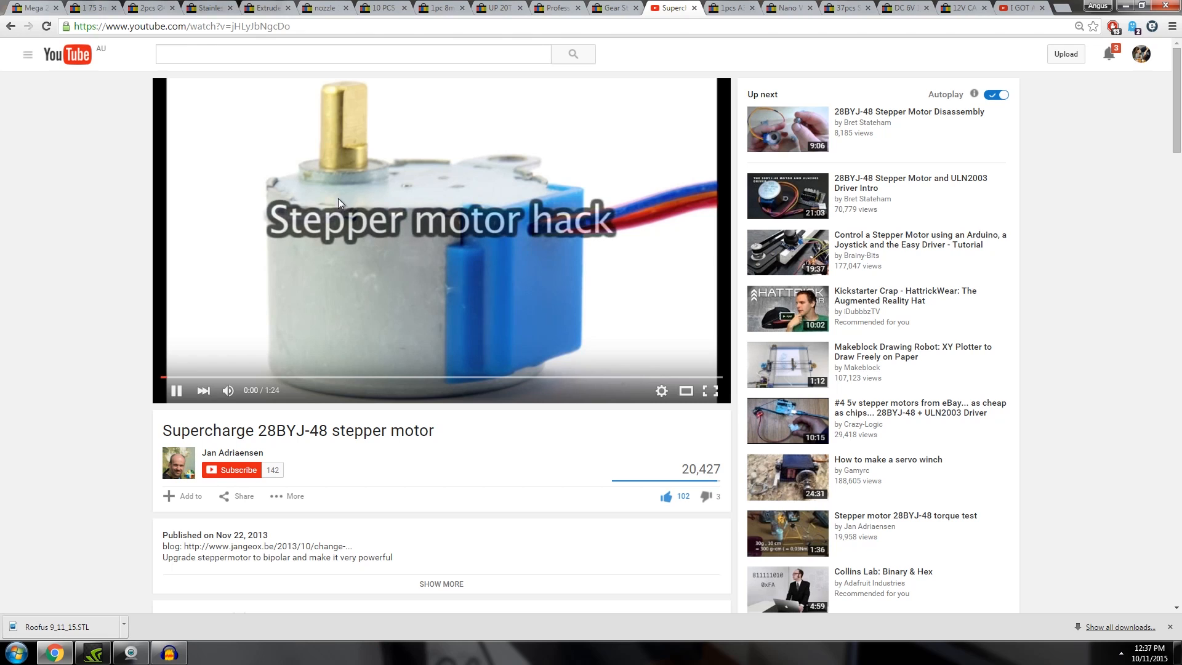
- Pause the 28BYJ-48 video at its torque comparison, then switch to the stepper driver listing
{"action": "scroll", "scroll_direction": "down", "scroll_amount": 3}
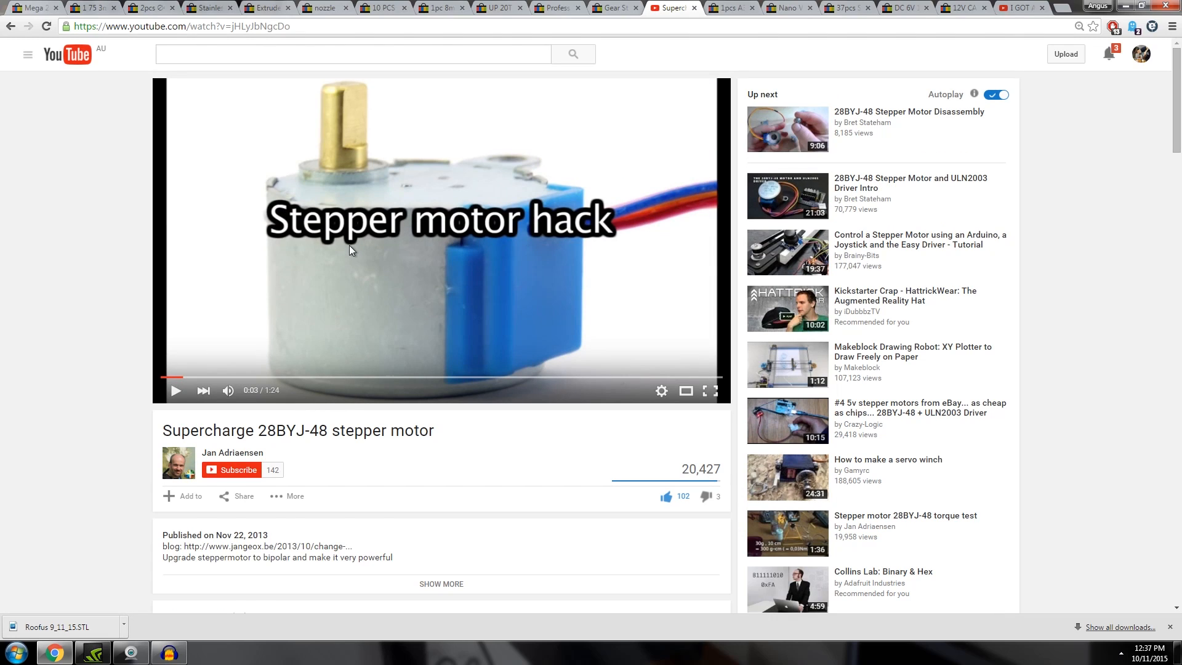
{"action": "mouse_move", "coordinate": [400, 265]}
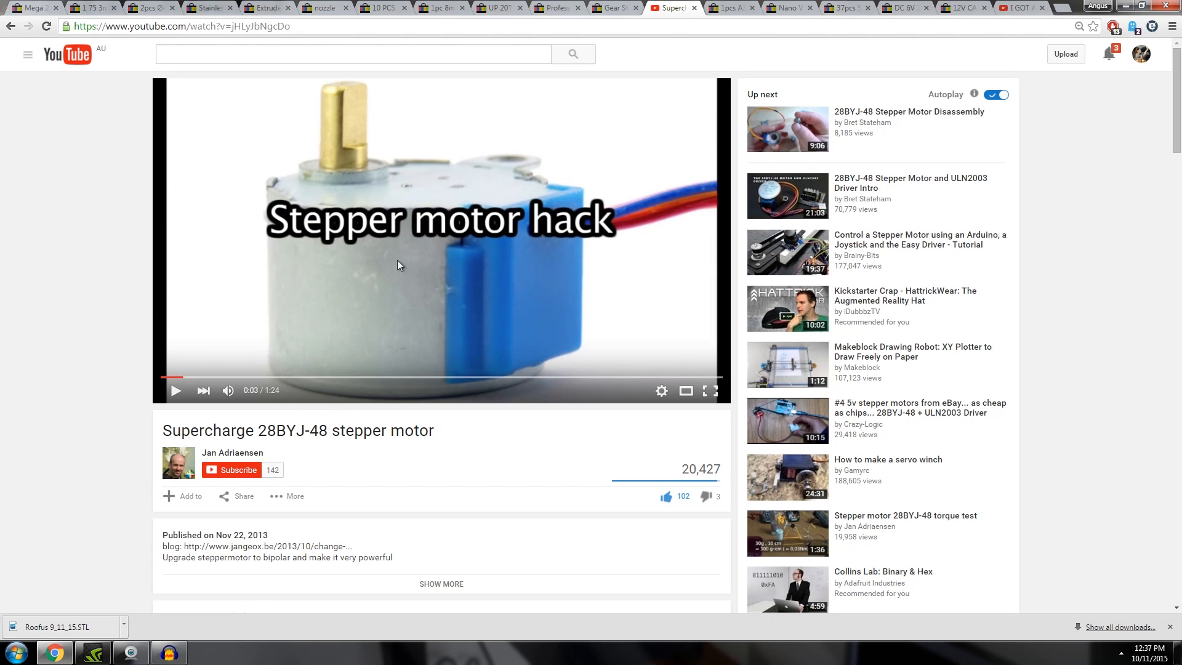
{"action": "mouse_move", "coordinate": [238, 222]}
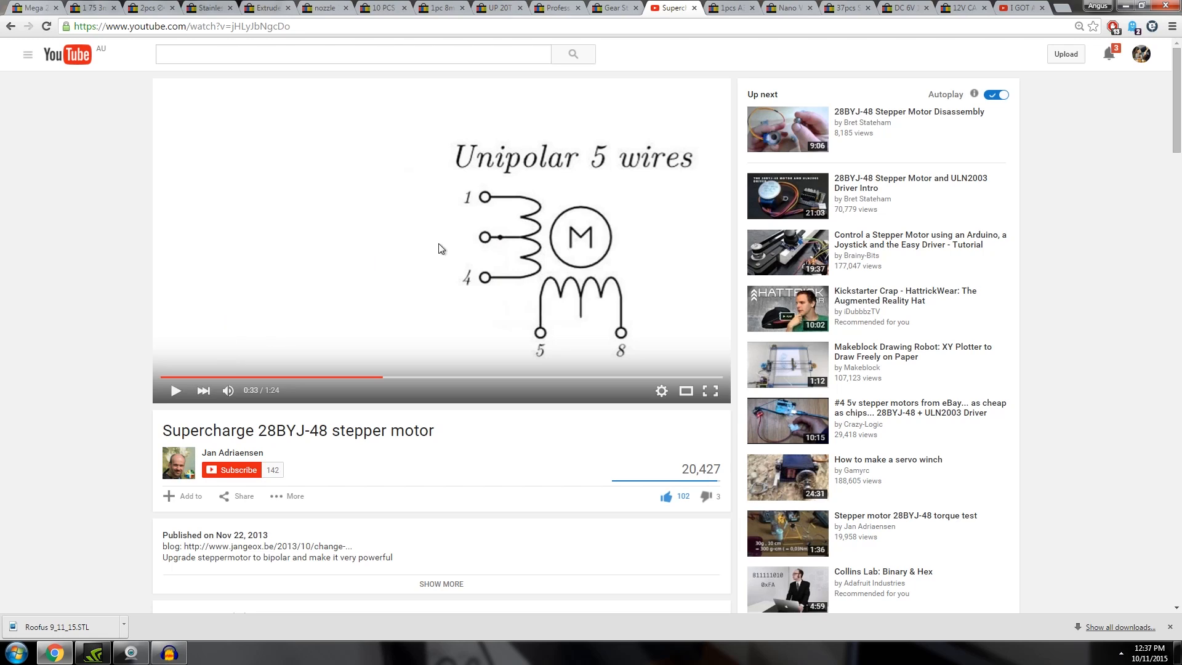
{"action": "mouse_move", "coordinate": [302, 325]}
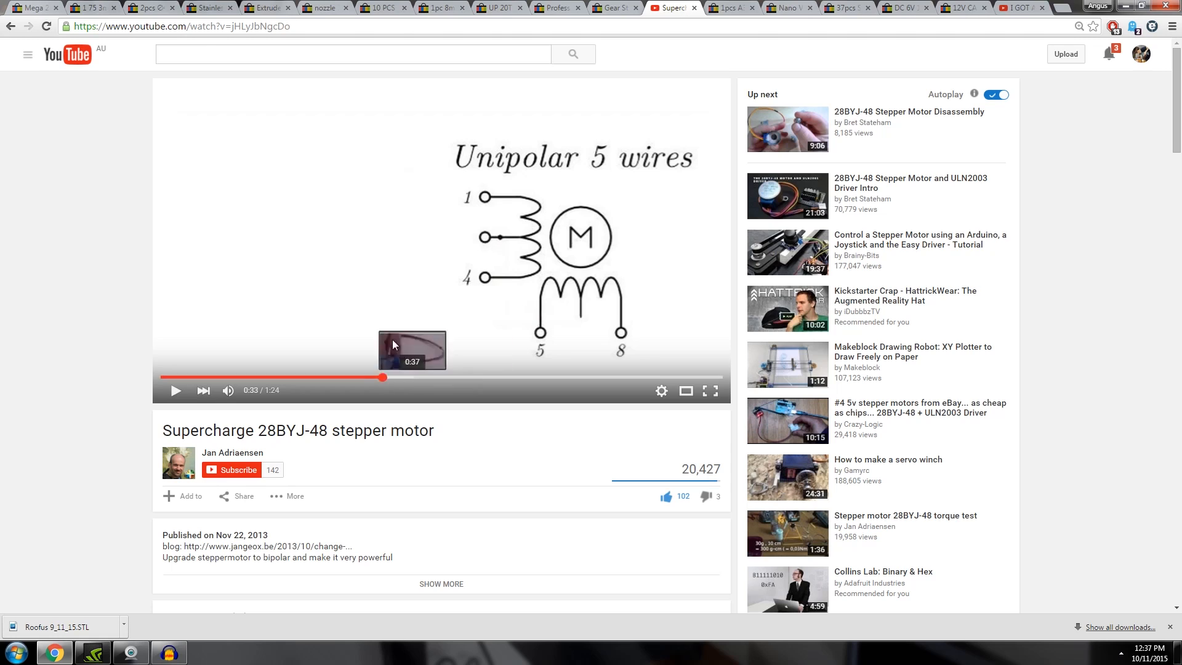
{"action": "mouse_move", "coordinate": [403, 376]}
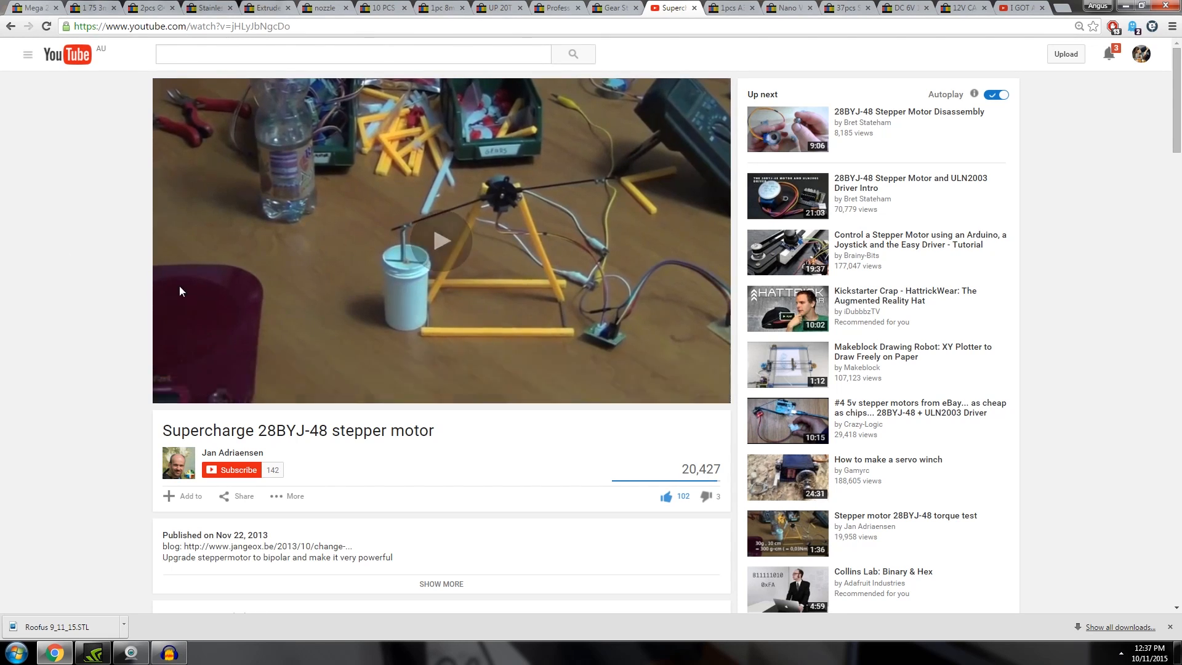
{"action": "left_click", "coordinate": [441, 241]}
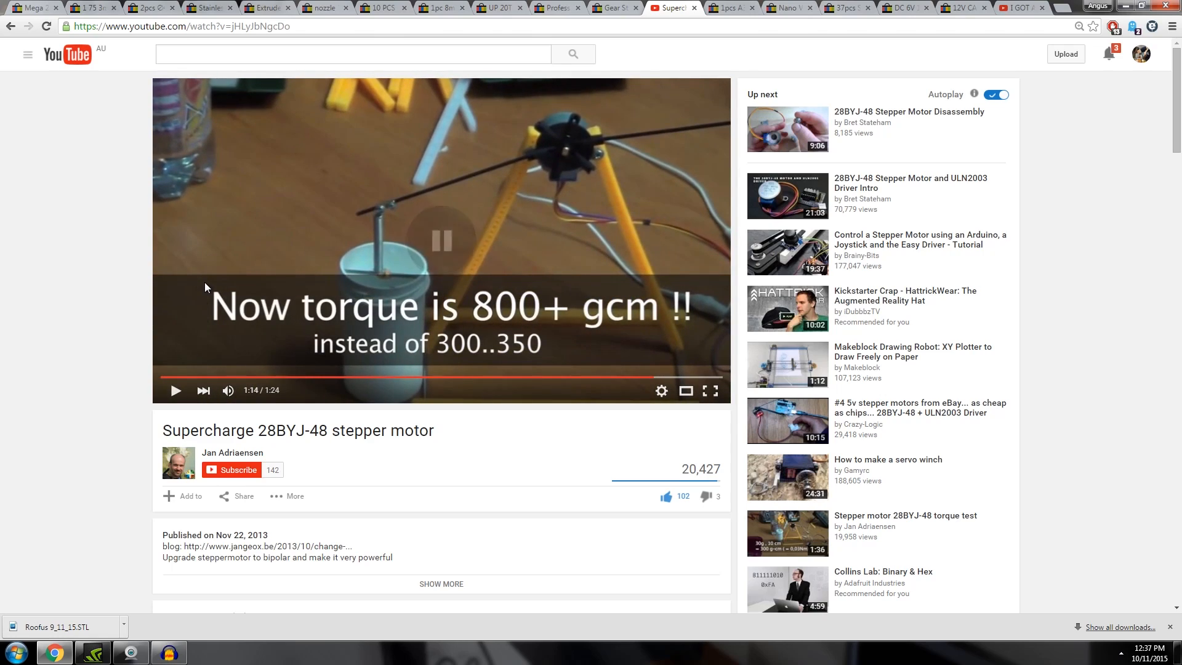
{"action": "left_click", "coordinate": [730, 7]}
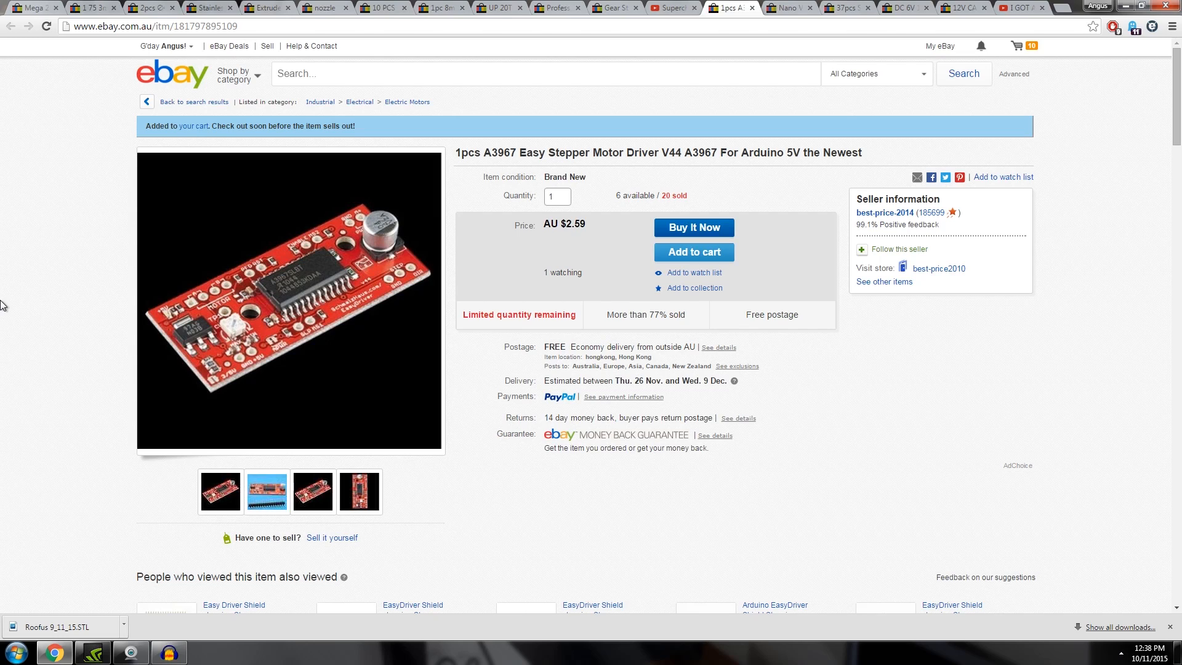
{"action": "mouse_move", "coordinate": [536, 117]}
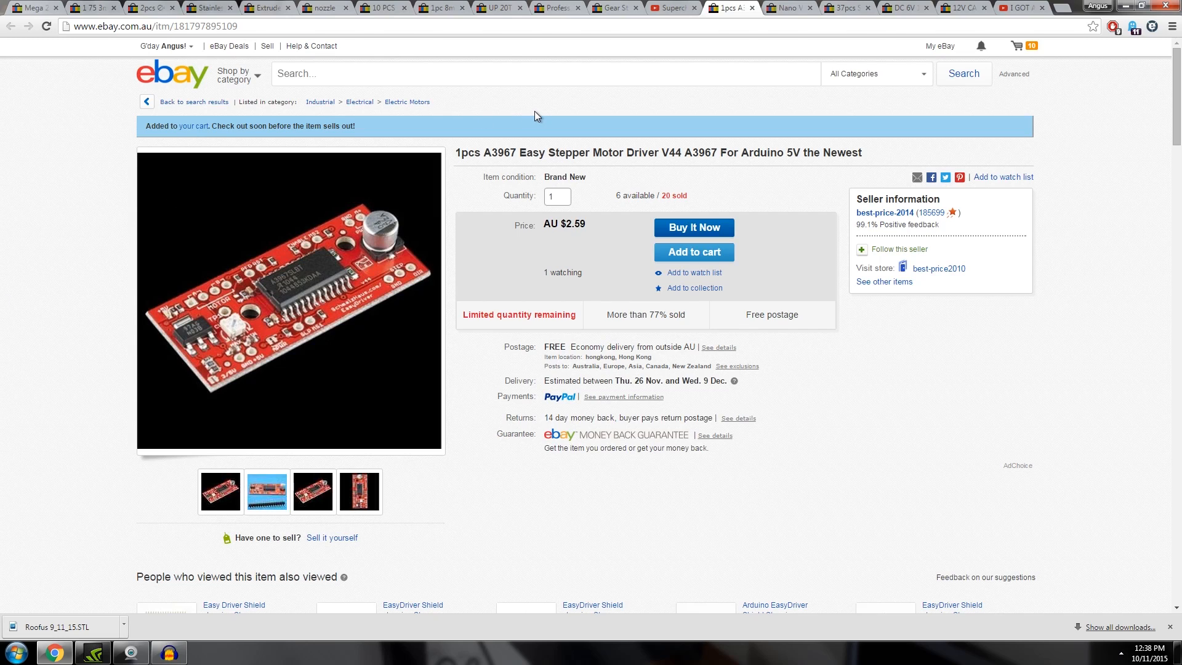
{"action": "mouse_move", "coordinate": [770, 21]}
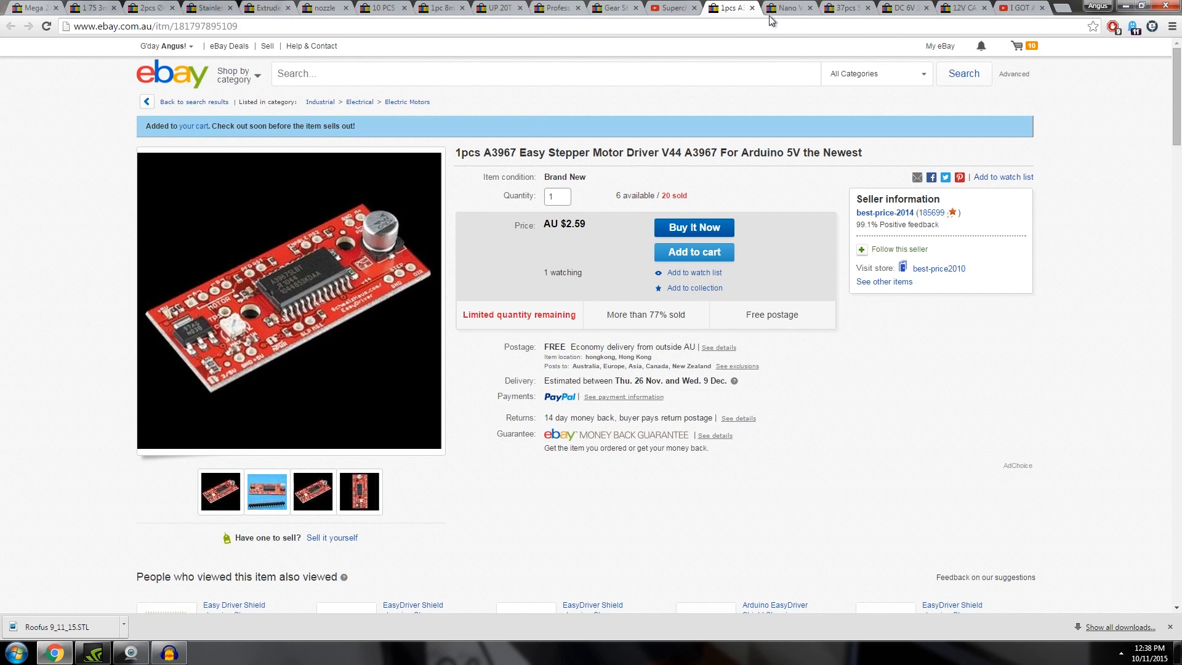
- Show the A3967 Easy Stepper Motor Driver listing at AU $2.59
{"action": "left_click", "coordinate": [789, 7]}
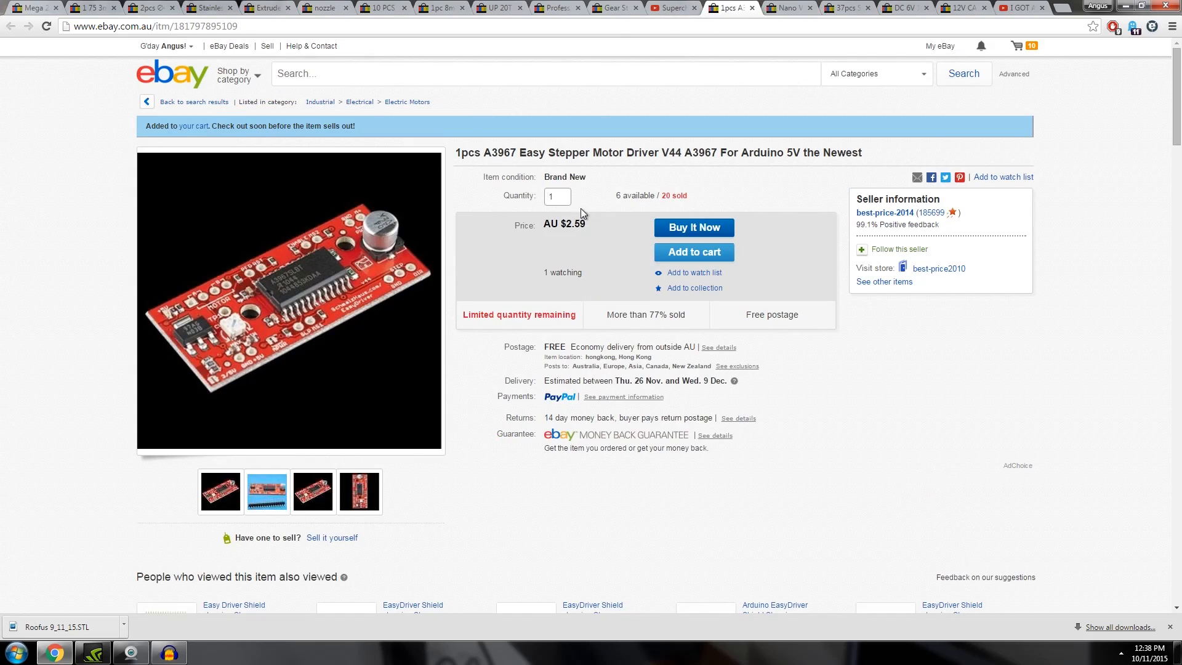
- Revisit the gear stepper motor listing, then show the 37-piece Arduino sensor kit at AU $48.00
{"action": "left_click", "coordinate": [613, 7]}
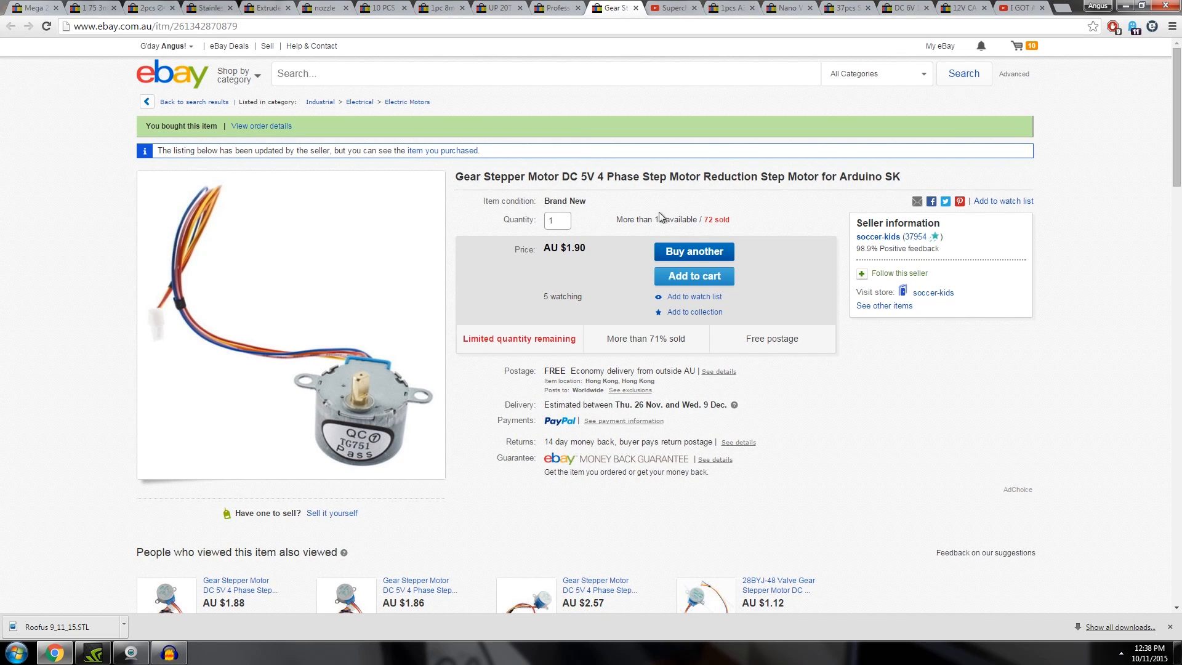
{"action": "mouse_move", "coordinate": [592, 207]}
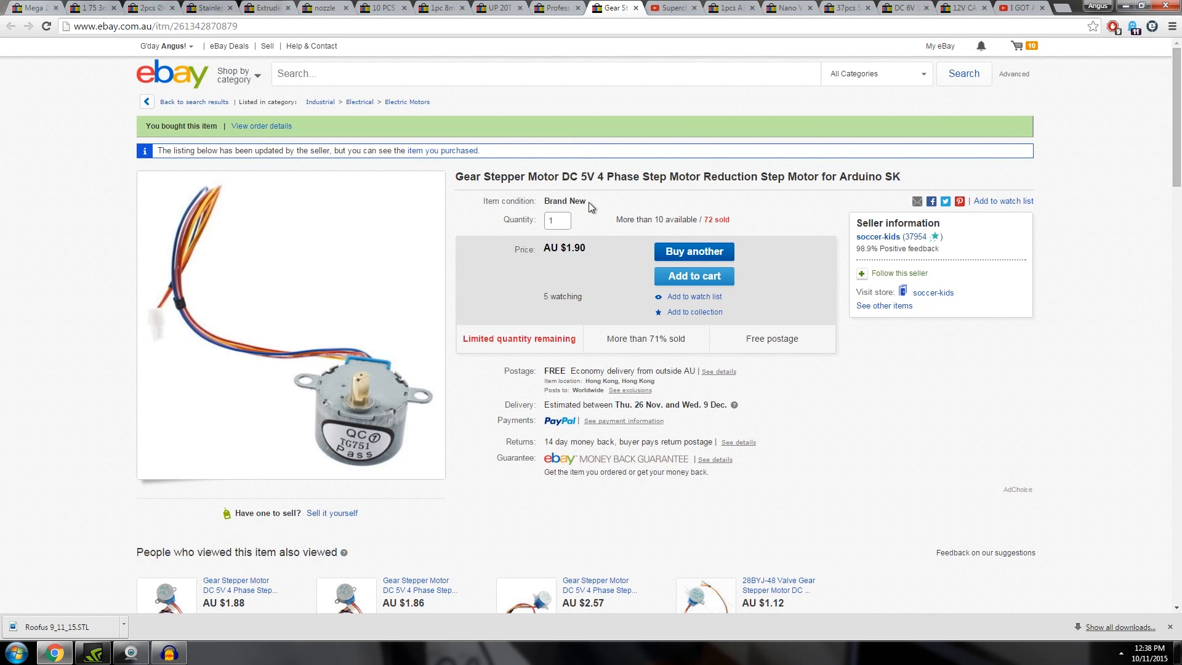
{"action": "left_click", "coordinate": [846, 8]}
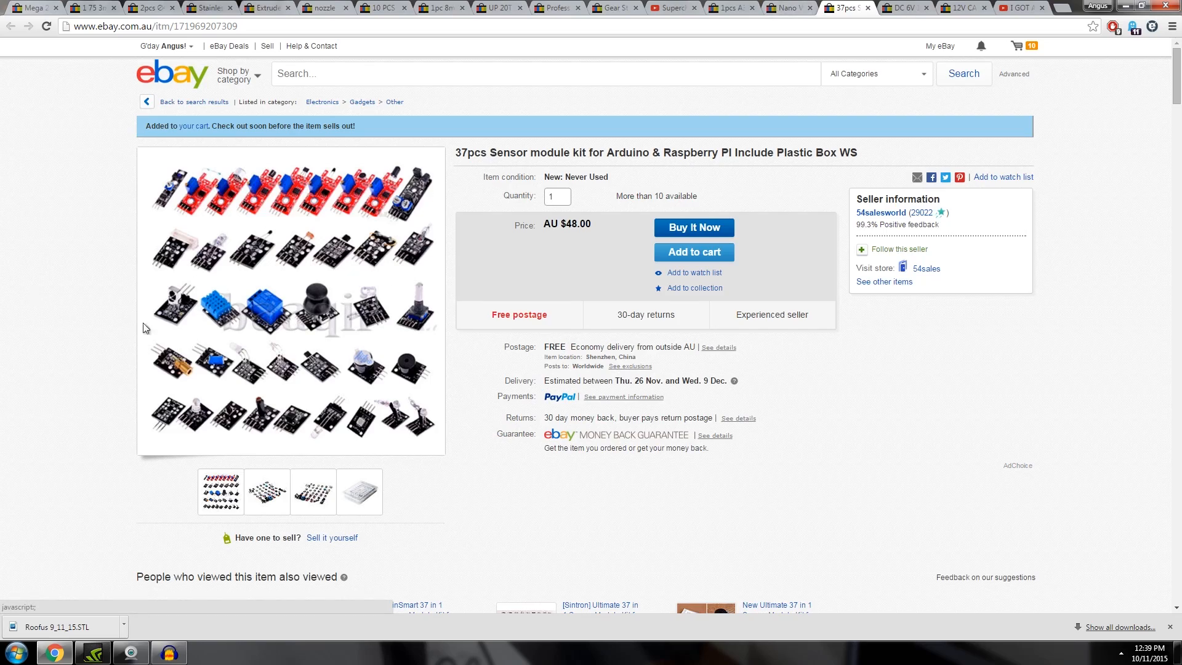
{"action": "mouse_move", "coordinate": [88, 318]}
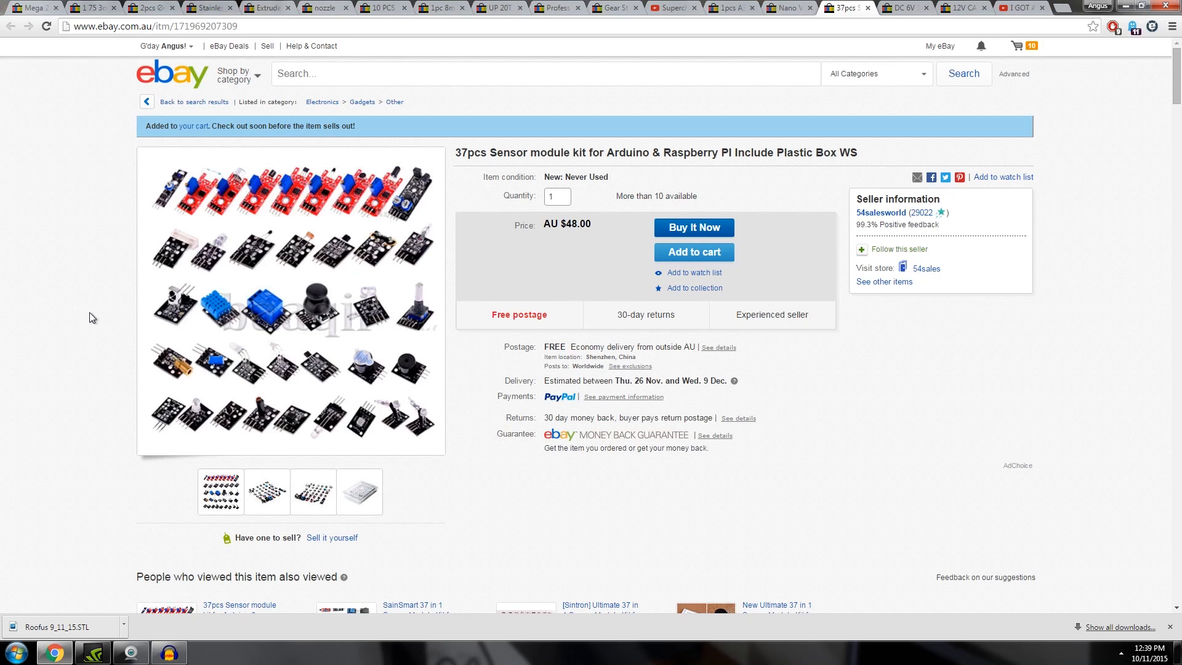
{"action": "mouse_move", "coordinate": [114, 284]}
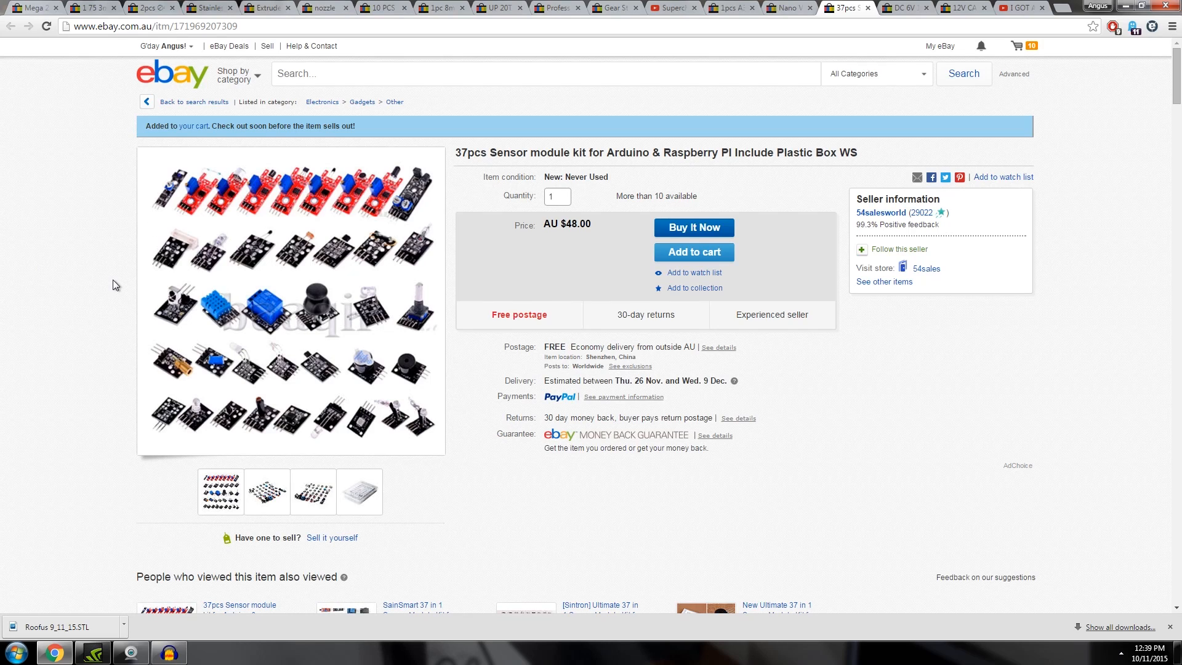
{"action": "mouse_move", "coordinate": [320, 317]}
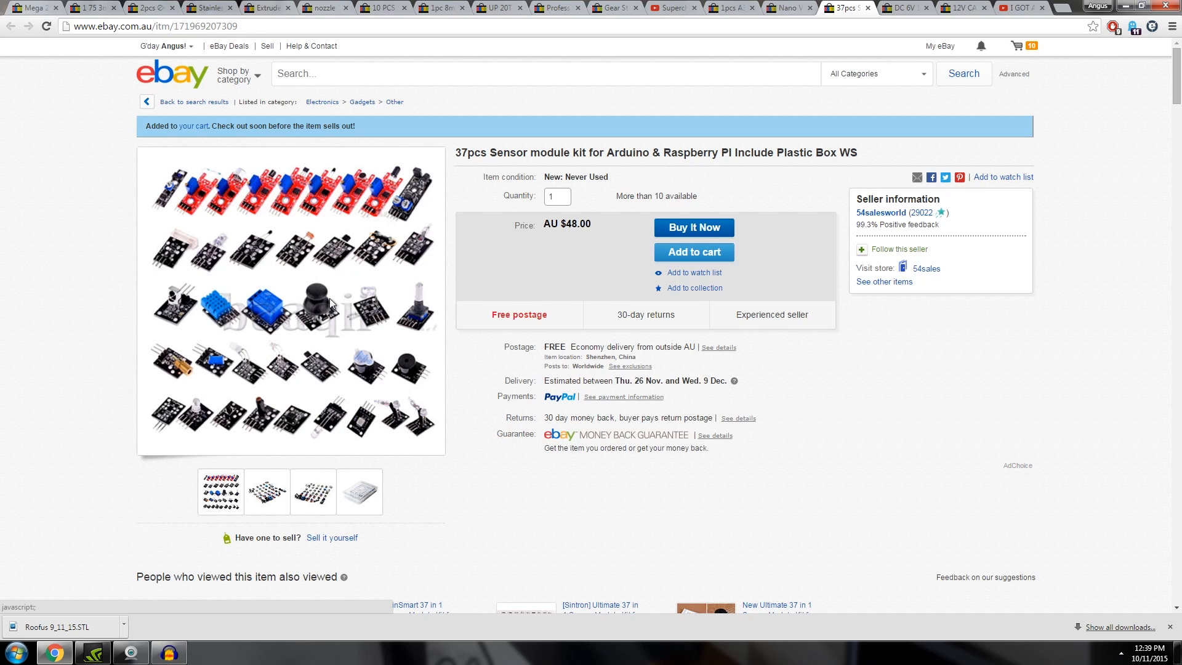
- View the DC 6V 1000RPM gearbox motor listing, then the 12V car air raid siren at AU $9.99
{"action": "left_click", "coordinate": [904, 7]}
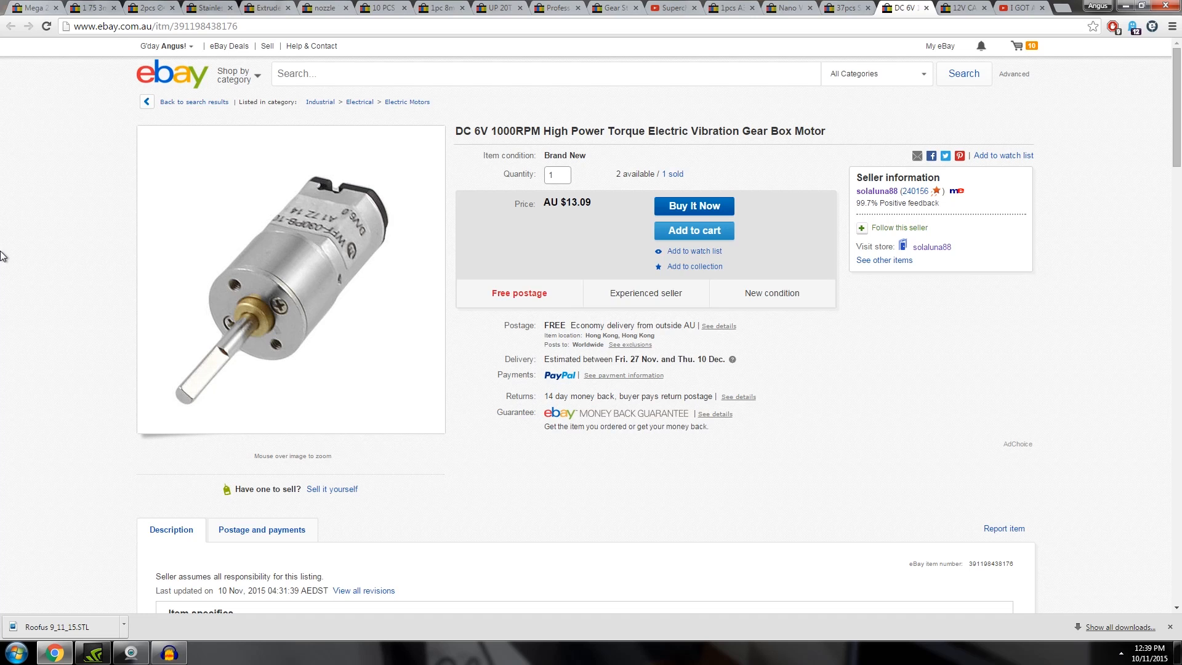
{"action": "mouse_move", "coordinate": [292, 271]}
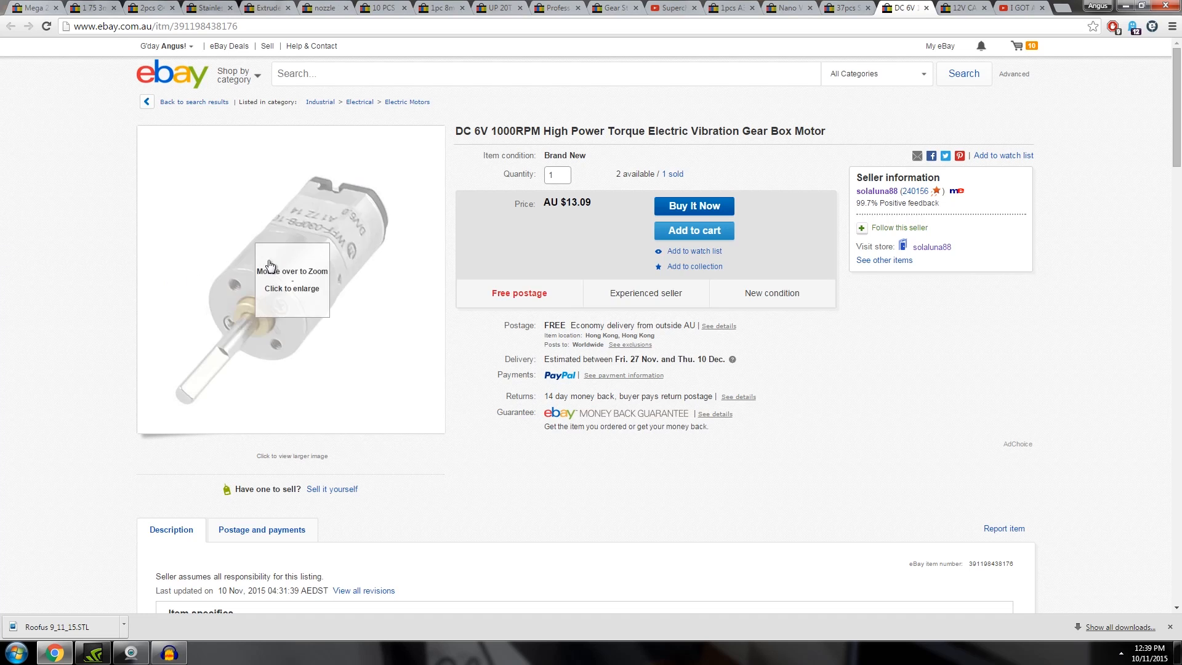
{"action": "mouse_move", "coordinate": [248, 243]}
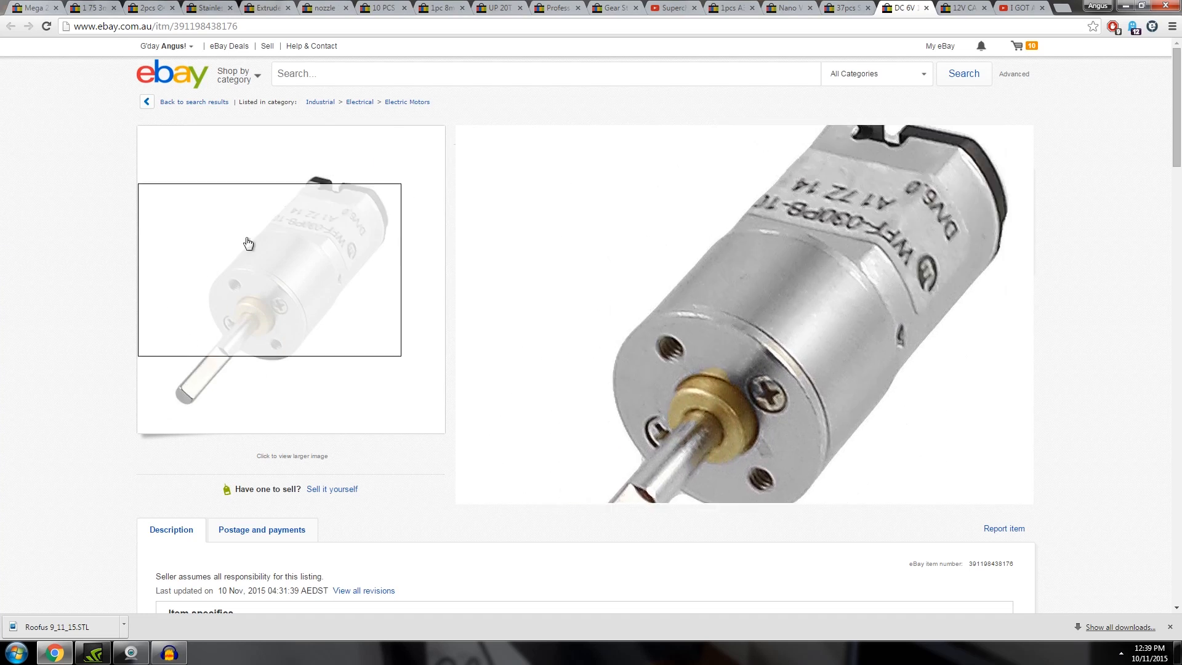
{"action": "mouse_move", "coordinate": [349, 206]}
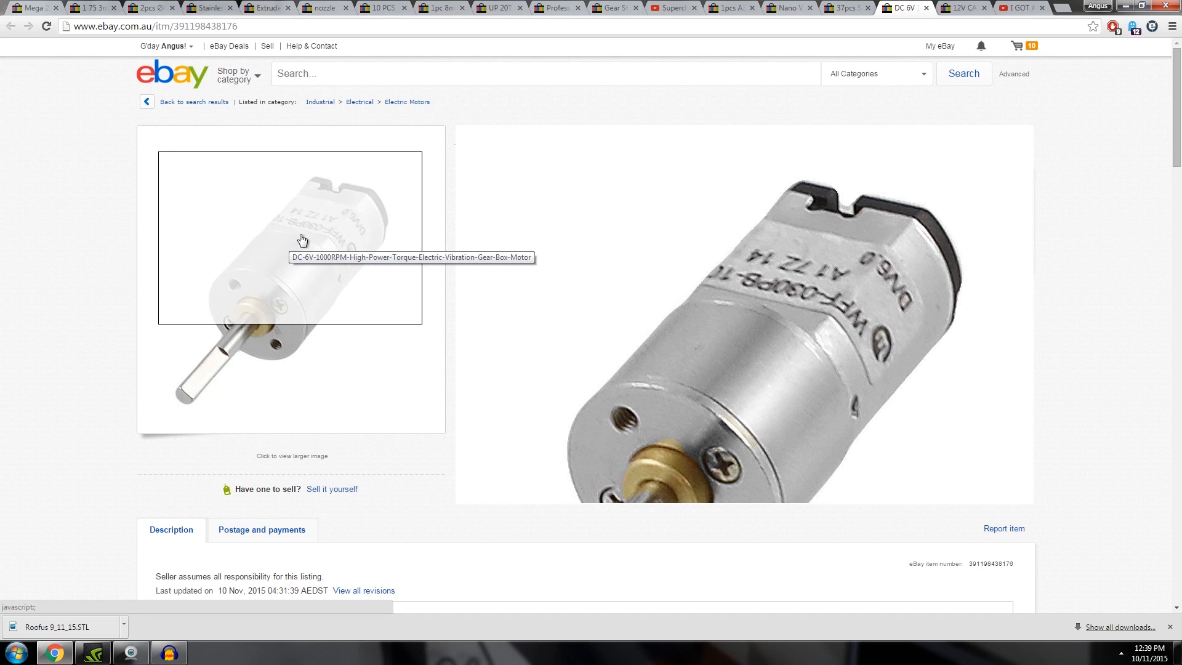
{"action": "left_click", "coordinate": [964, 8]}
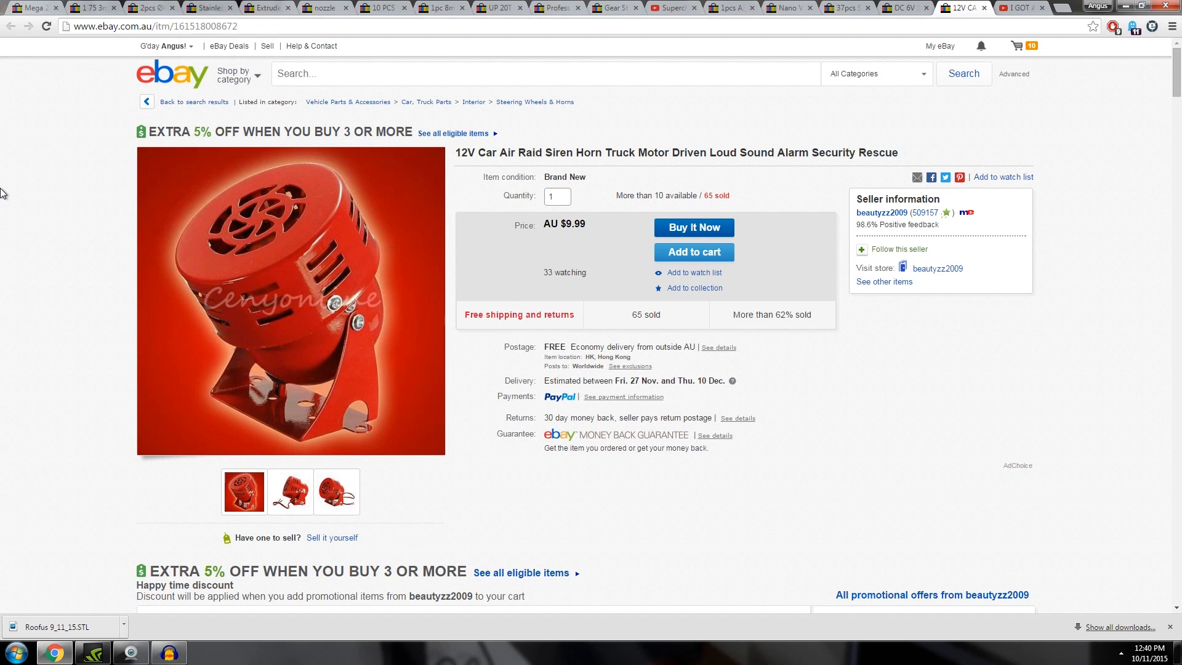